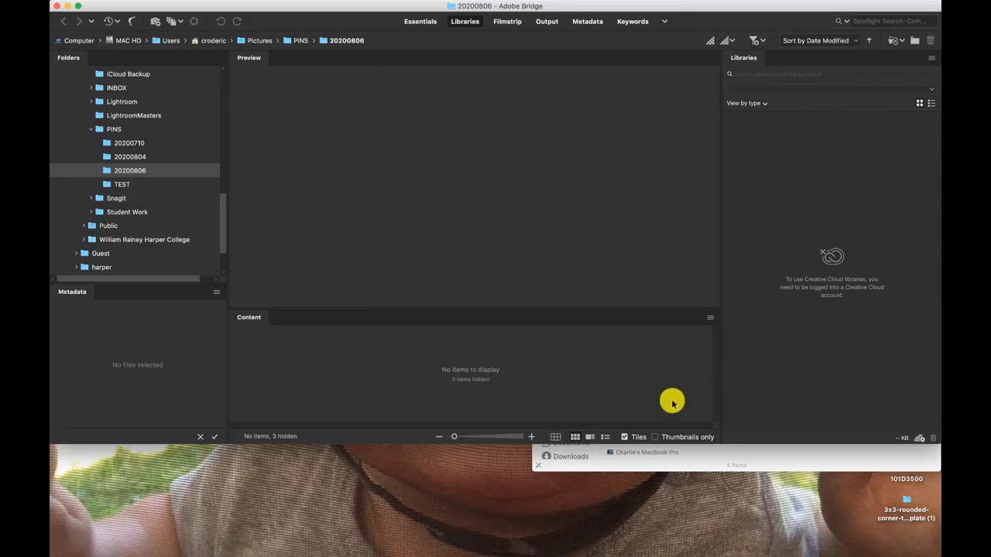
mouse_move(414, 442)
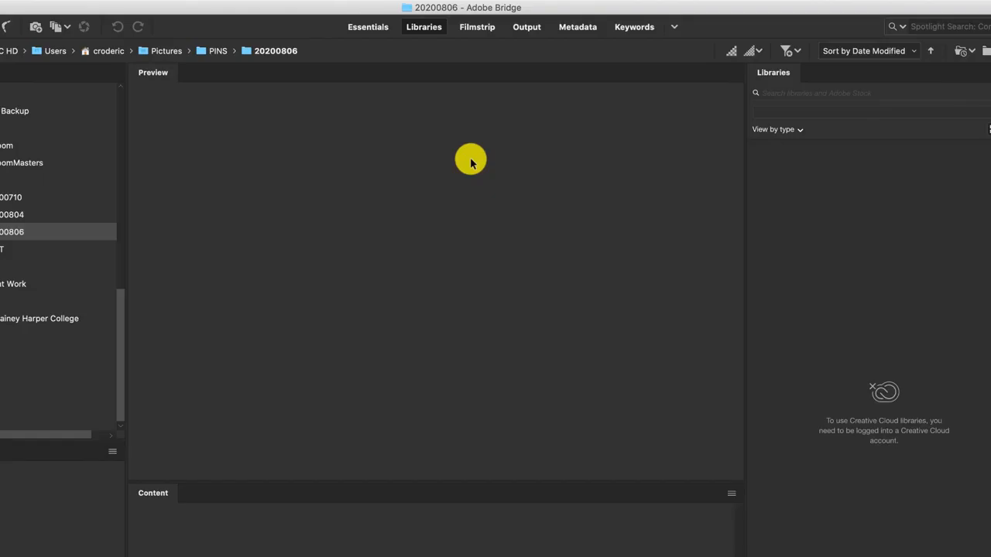
- Switch Bridge to the Essentials workspace so only the content area shows
left_click(526, 26)
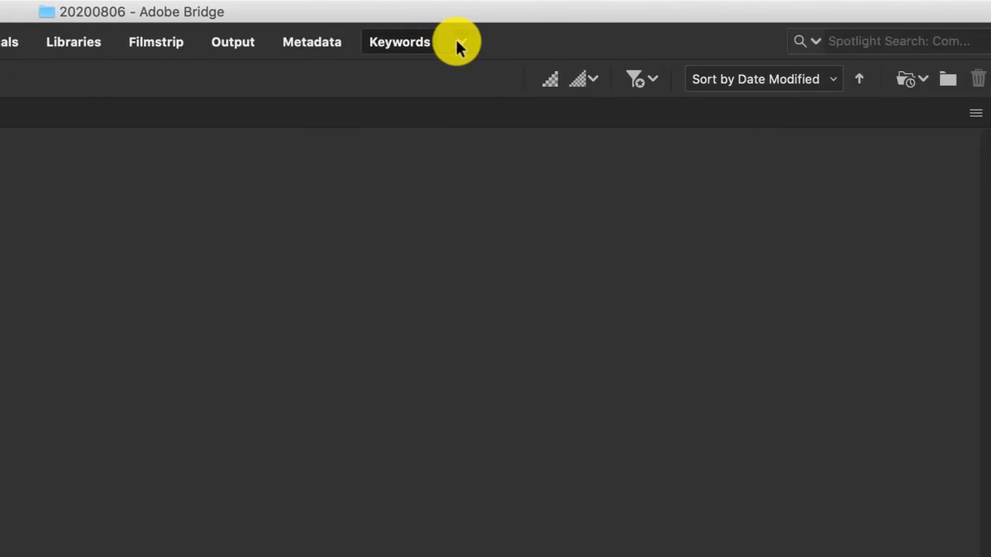
left_click(455, 41)
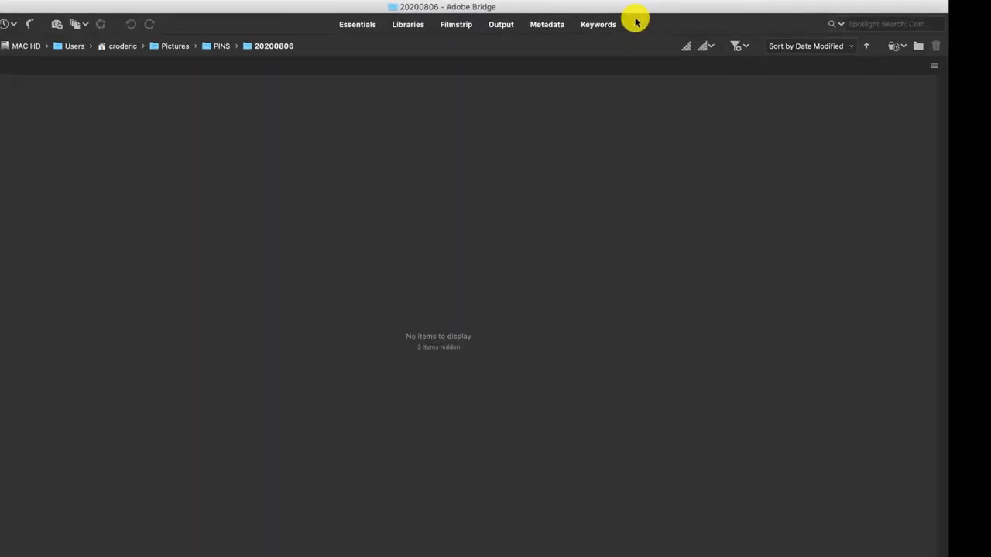
left_click(634, 17)
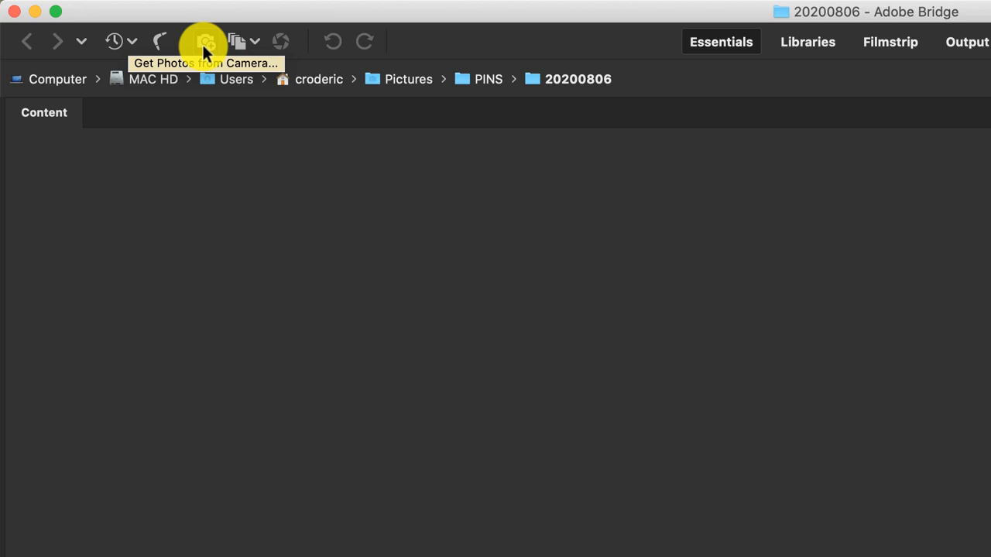
mouse_move(464, 299)
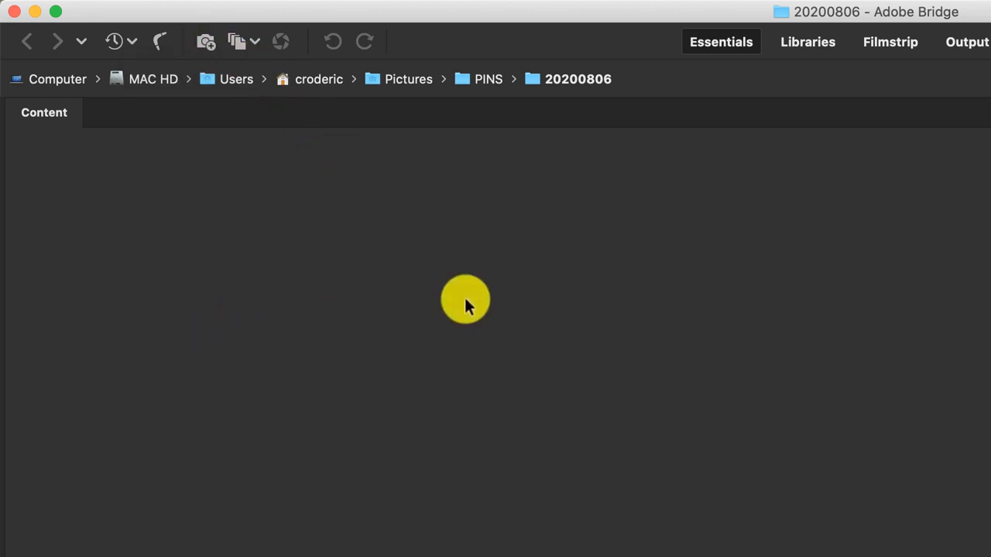
mouse_move(391, 233)
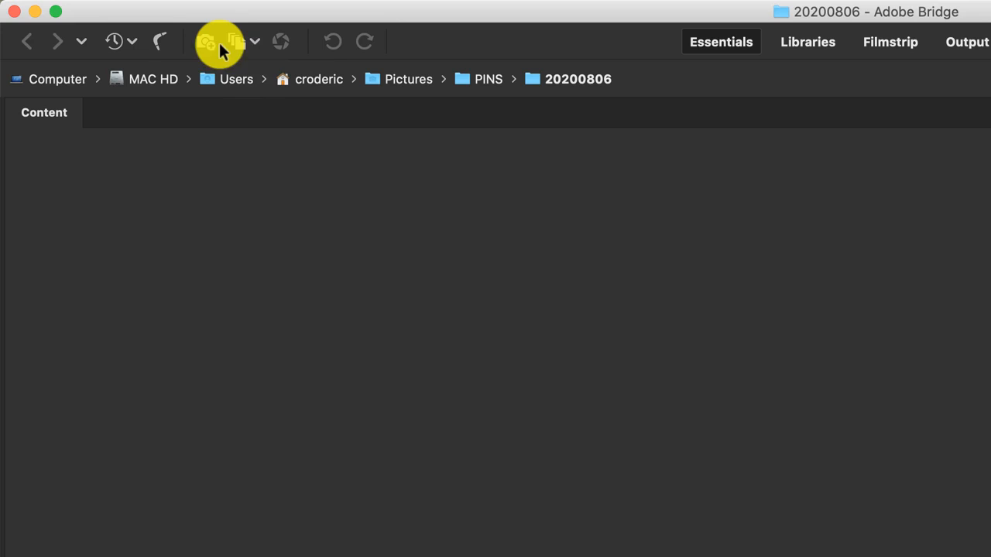
mouse_move(206, 41)
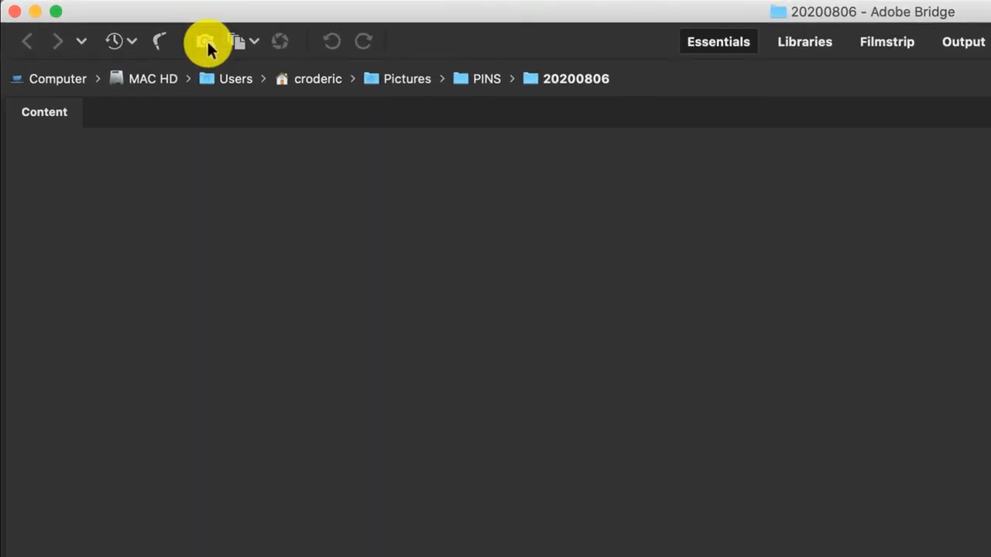
mouse_move(206, 41)
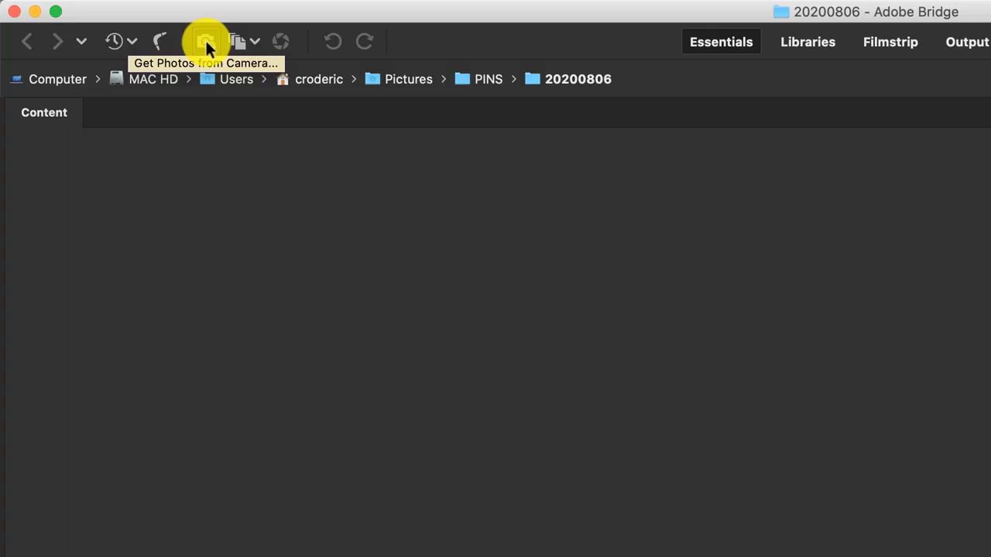
- Launch Photo Downloader with the Get Photos from Camera toolbar button
left_click(206, 41)
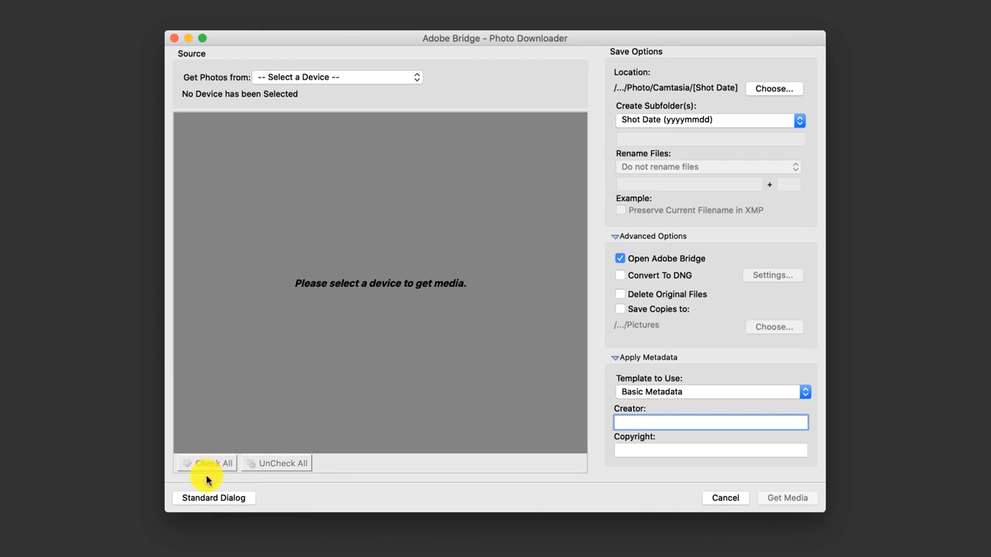
- Toggle Photo Downloader to the Standard Dialog and back to the Advanced Dialog
left_click(214, 498)
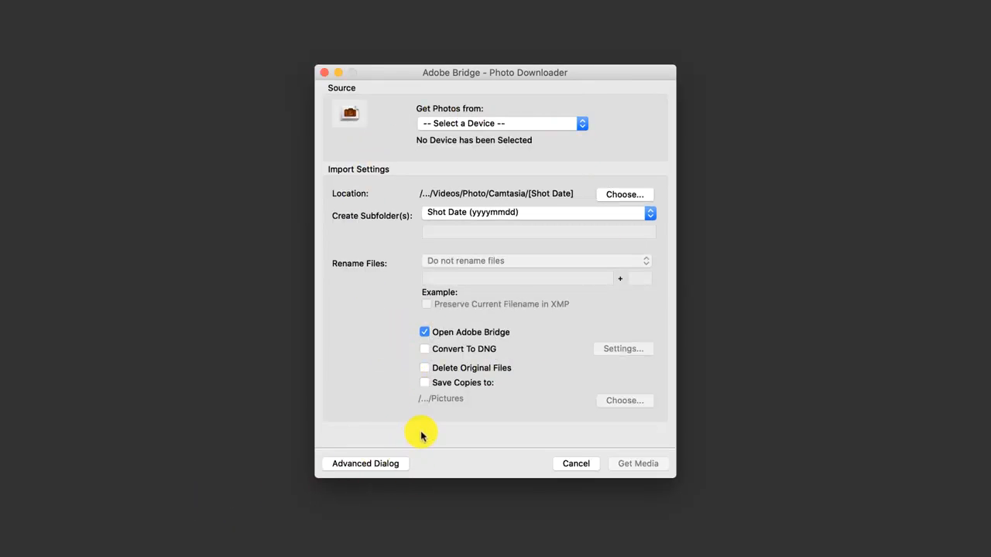
mouse_move(476, 325)
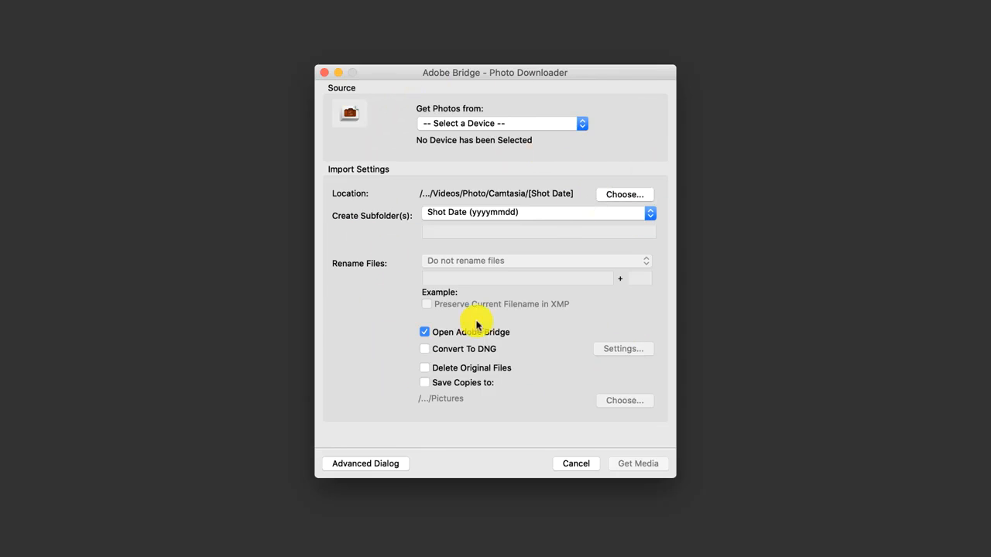
left_click(365, 463)
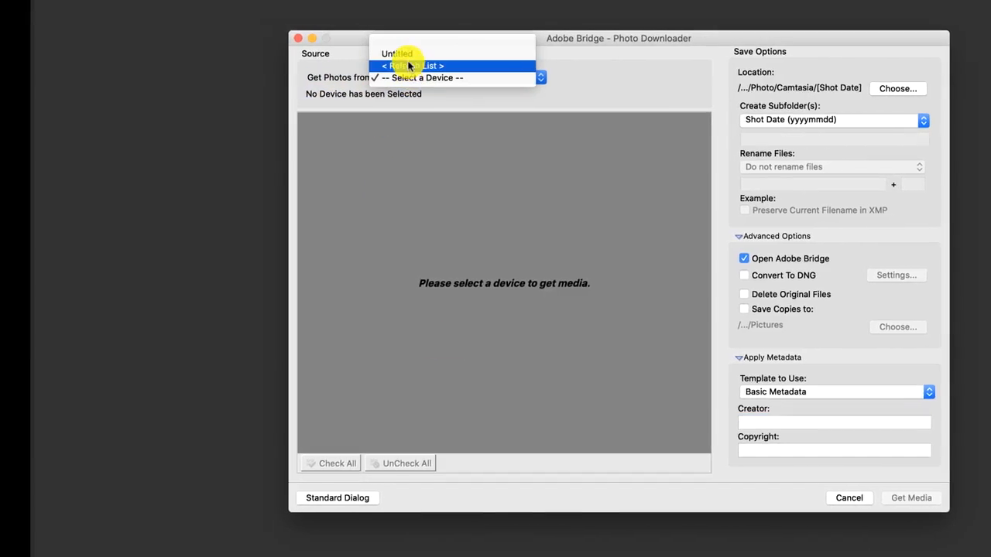
- Choose the Untitled card as the source and scroll its 670 files
left_click(397, 53)
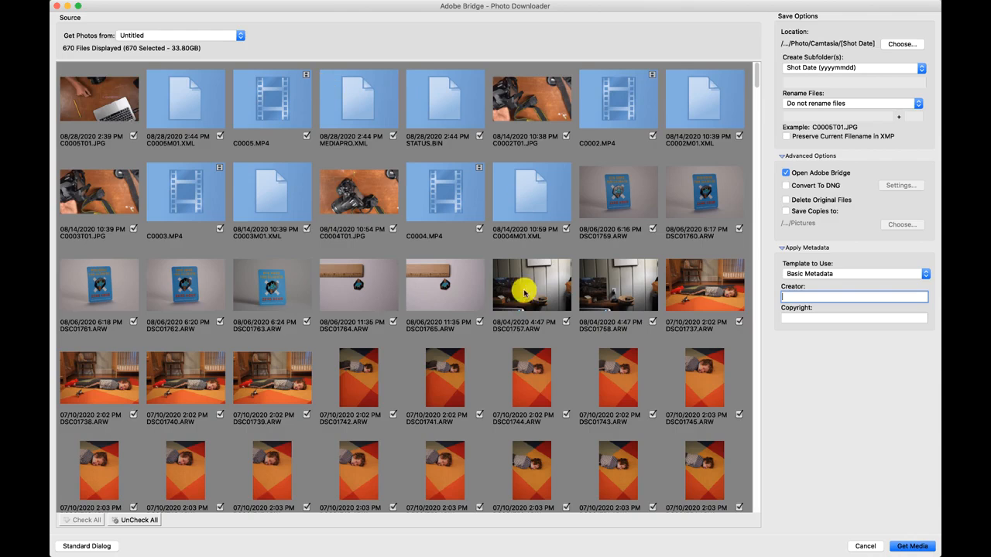
mouse_move(560, 347)
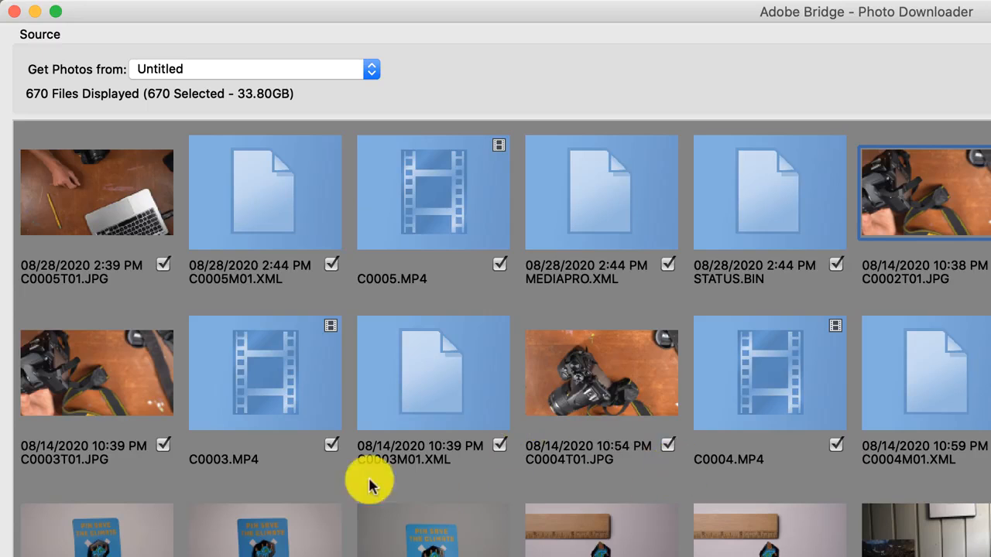
mouse_move(441, 500)
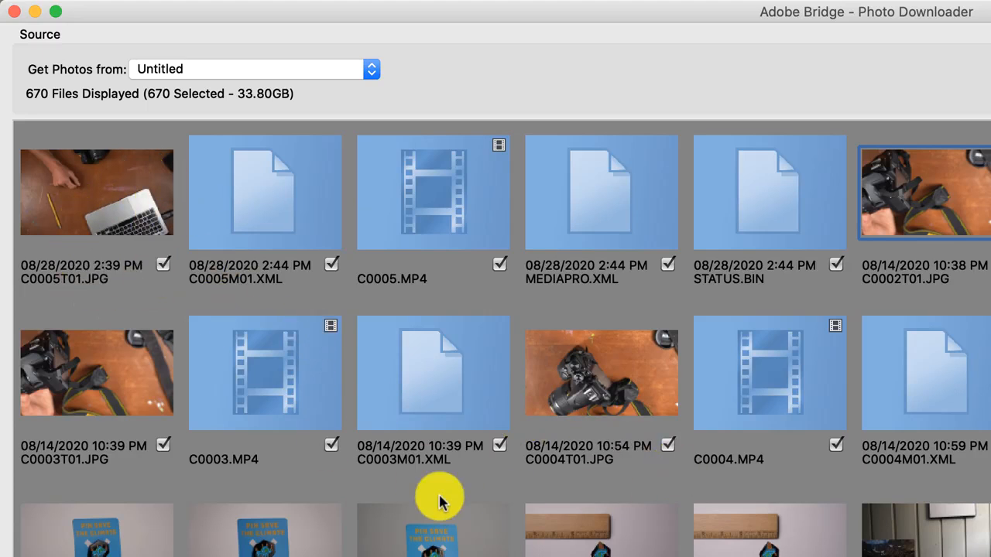
scroll("down", 3)
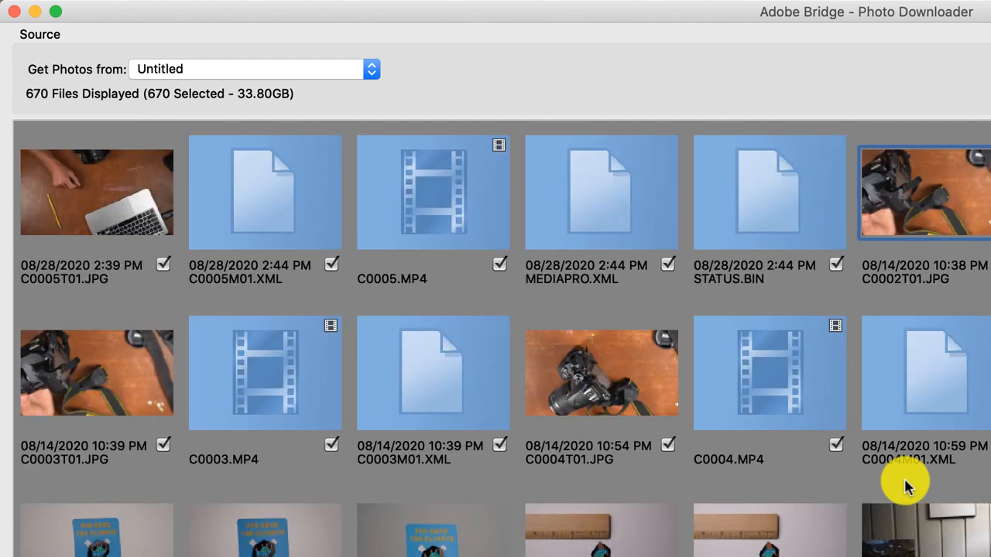
mouse_move(762, 275)
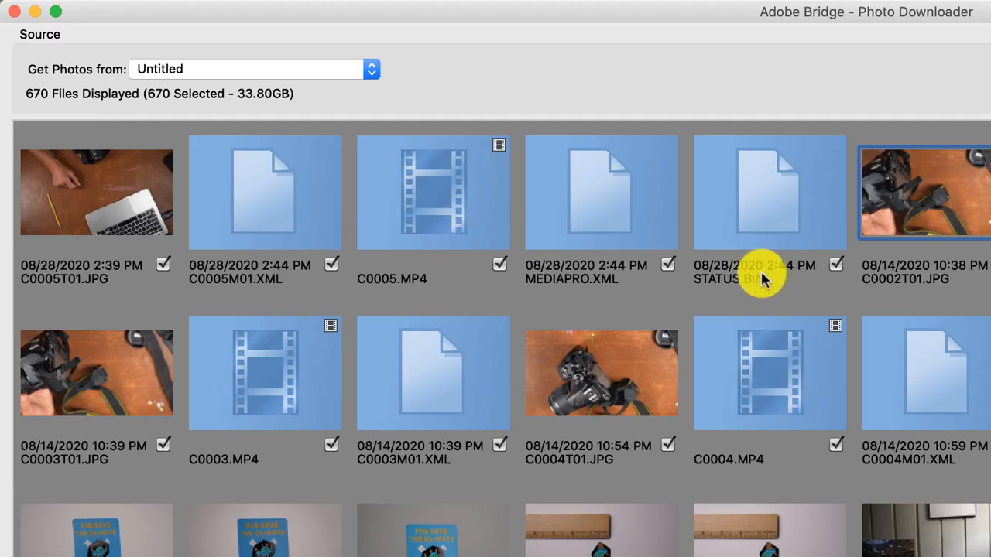
mouse_move(797, 298)
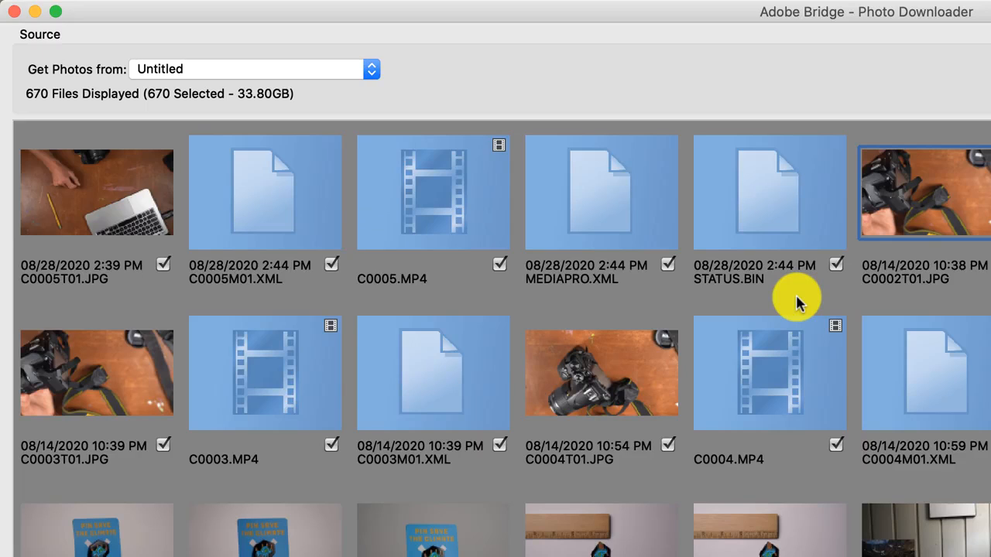
mouse_move(256, 434)
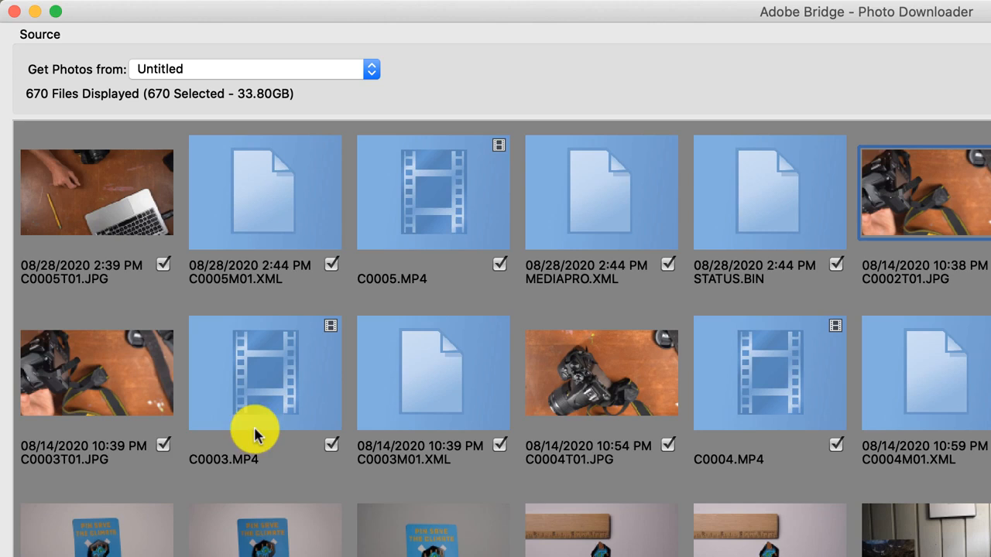
mouse_move(294, 267)
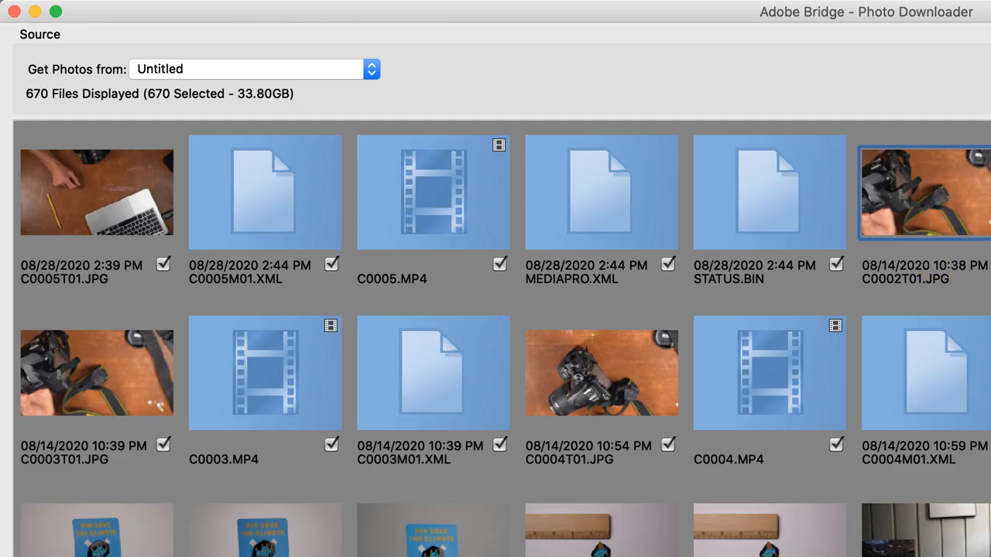
- Scroll the file list and check DSC01742 for download
scroll("down", 3)
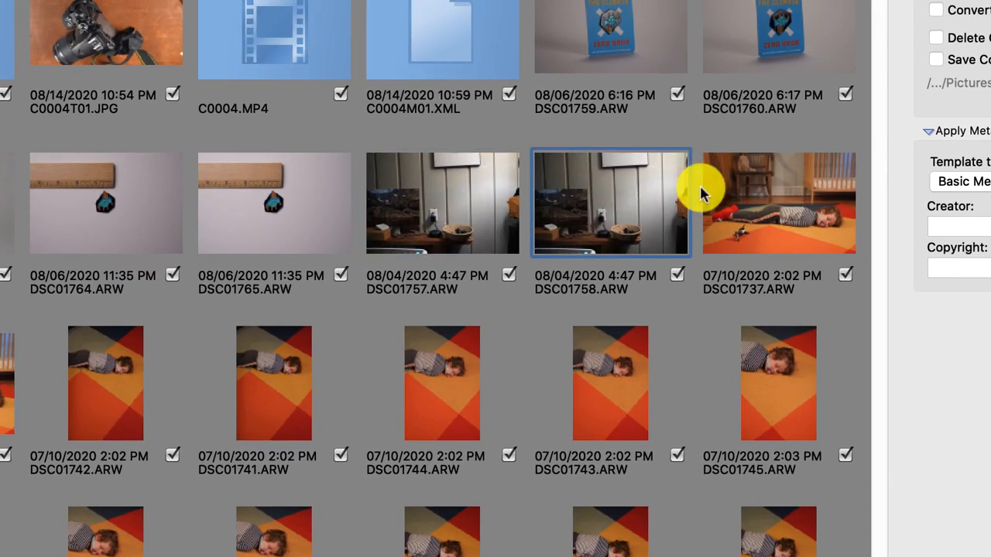
mouse_move(681, 136)
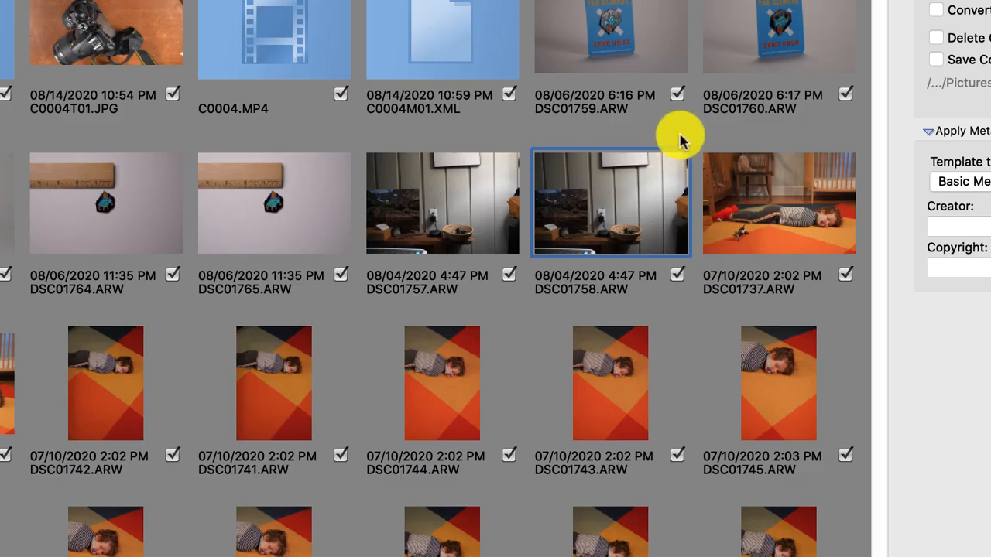
mouse_move(431, 358)
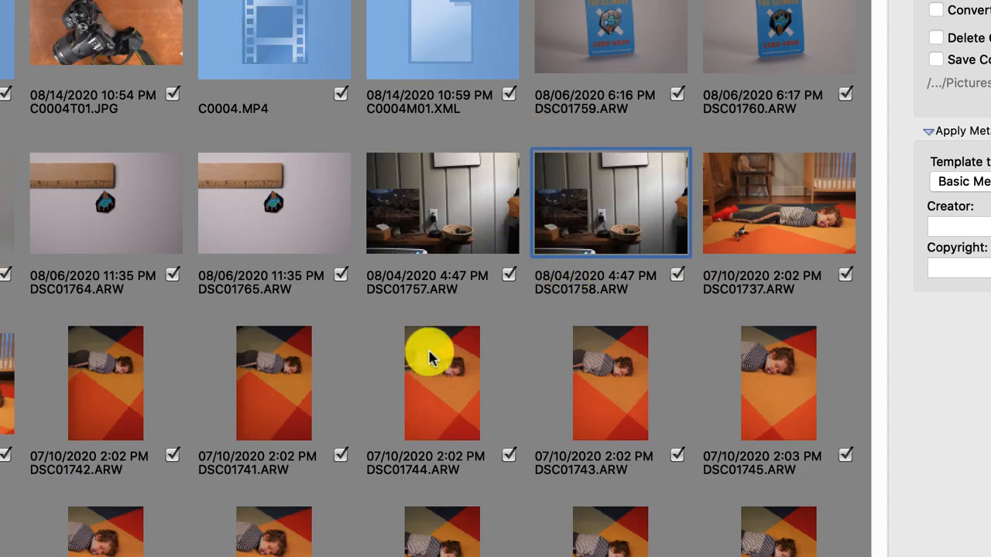
mouse_move(348, 331)
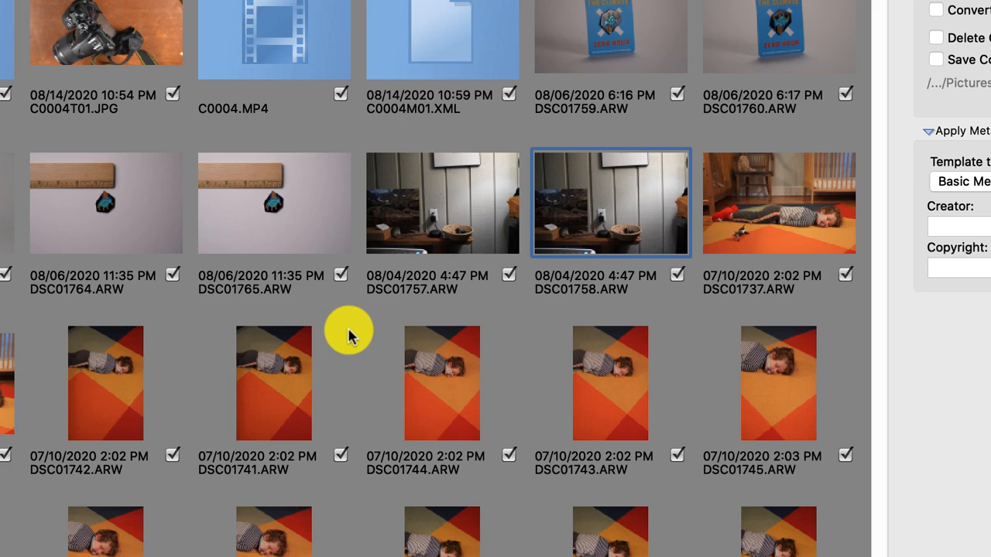
mouse_move(348, 330)
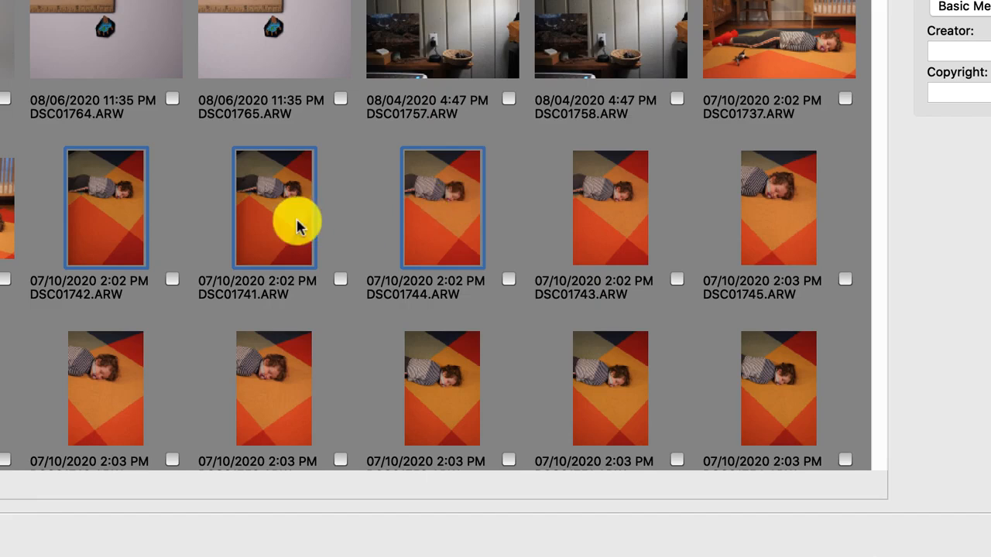
mouse_move(188, 180)
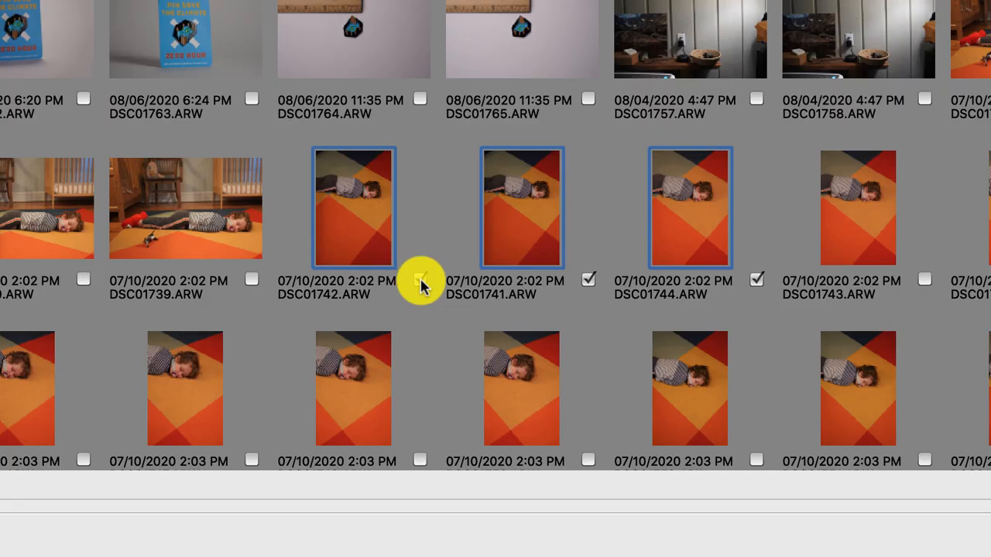
left_click(420, 279)
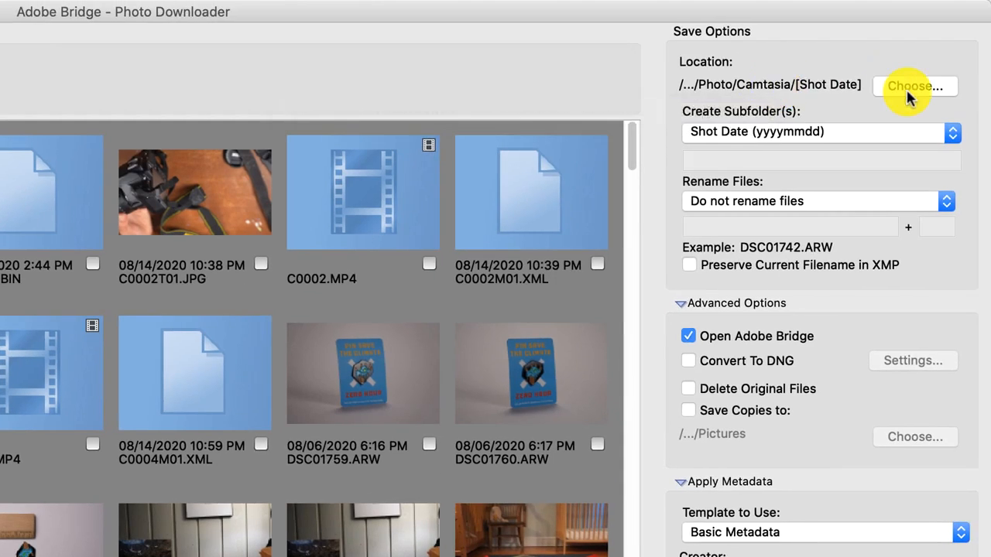
- Create an ASSIGNMENTS folder in Pictures from the save-location chooser
left_click(914, 85)
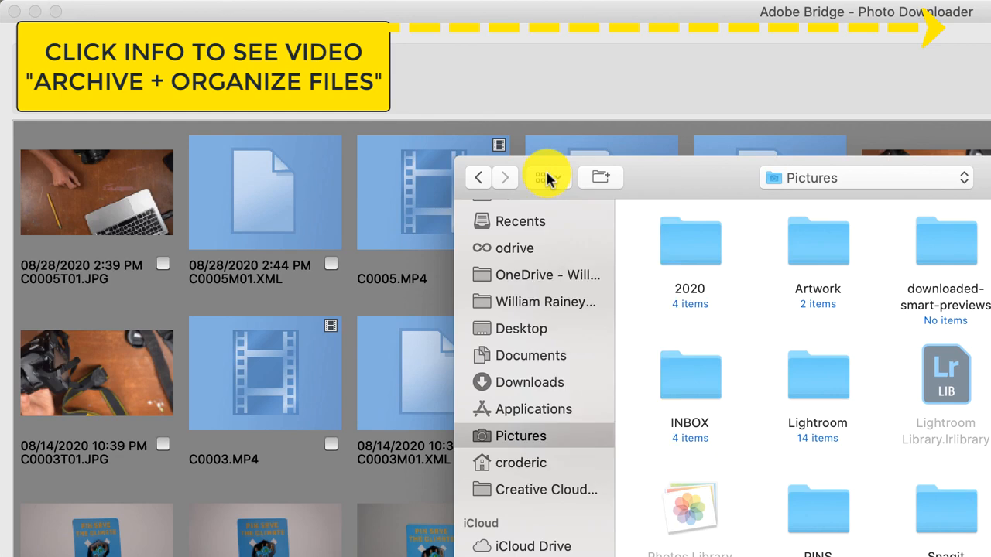
left_click(544, 177)
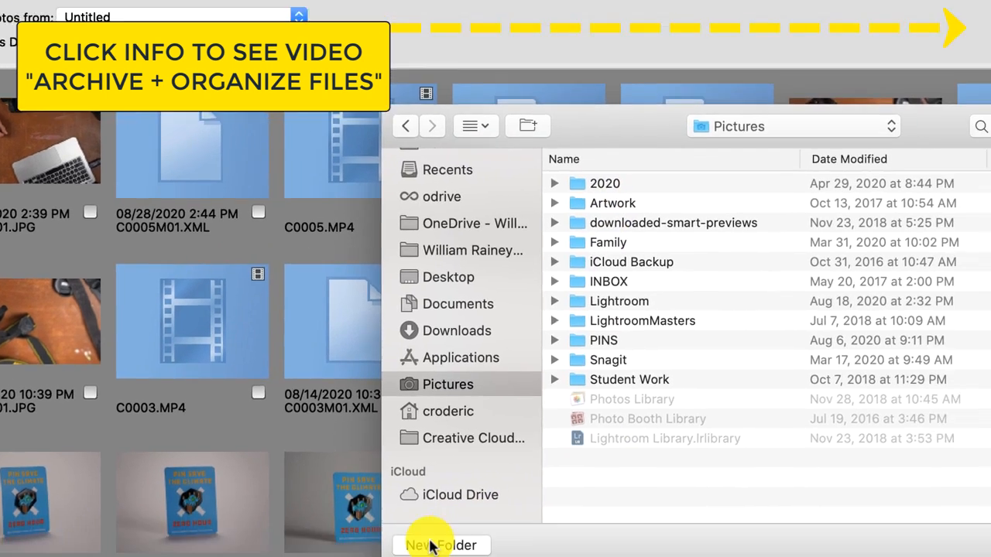
left_click(440, 544)
type("ASSIGNMENTS")
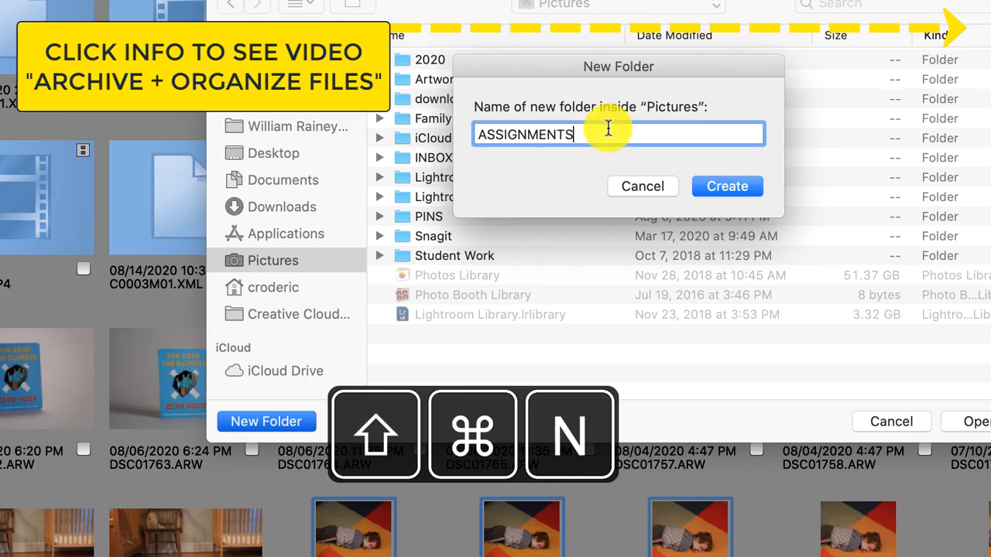
left_click(726, 186)
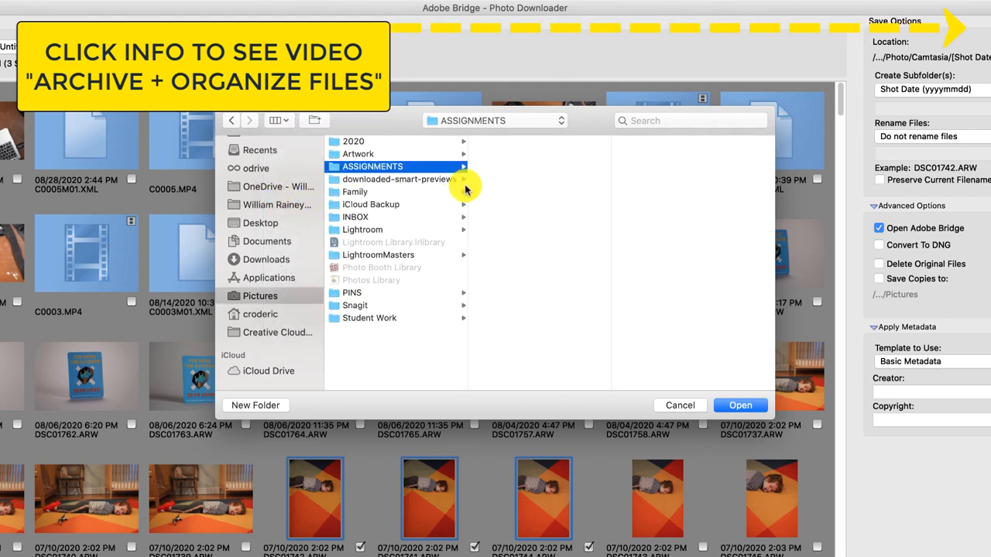
mouse_move(597, 212)
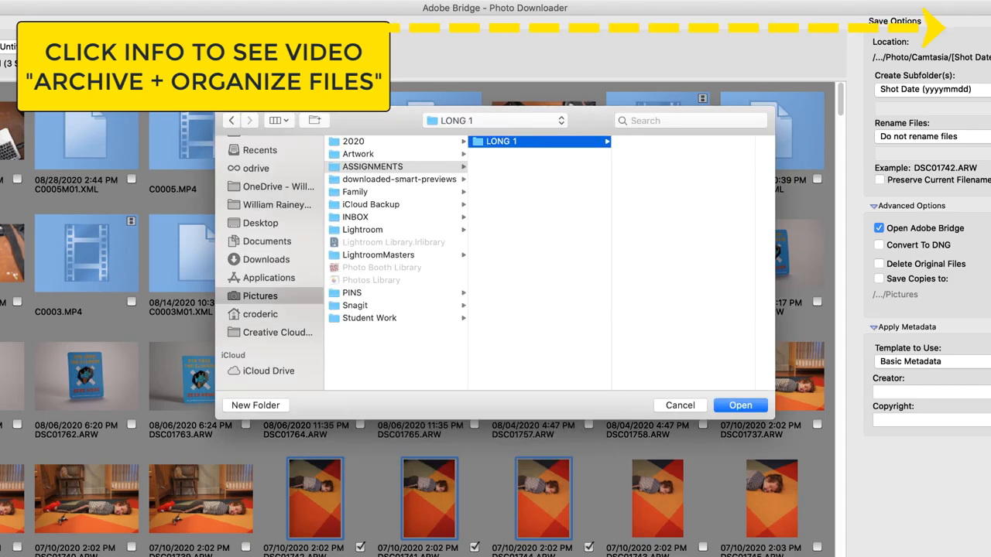
- Create PART 1 and PART 2 inside LONG 1, then begin a folder in PART 2
left_click(500, 141)
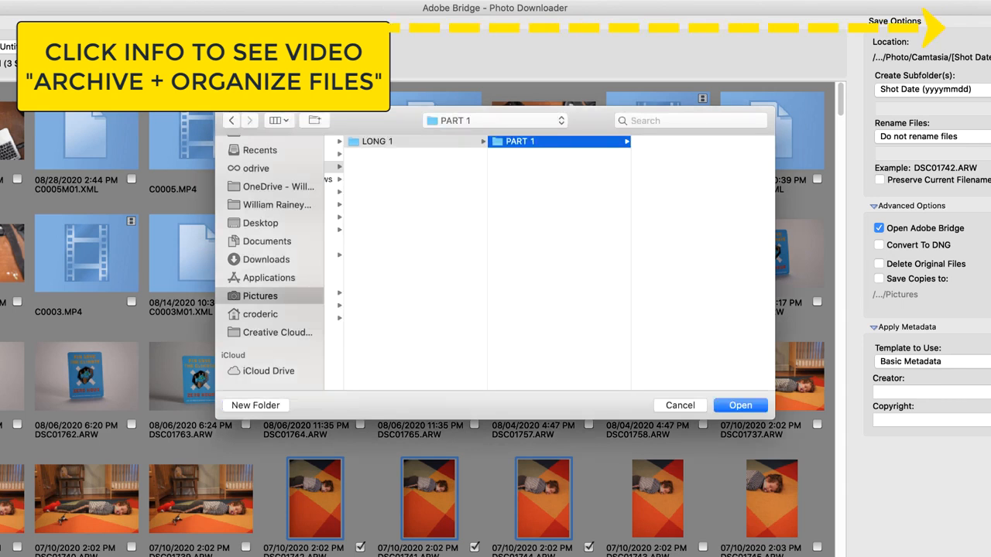
left_click(377, 140)
type("PAR")
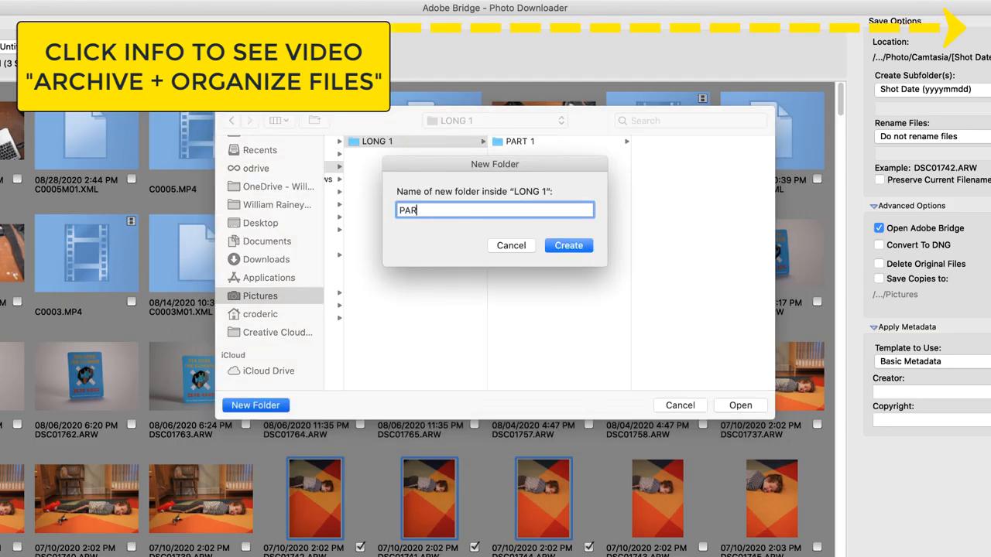
left_click(568, 245)
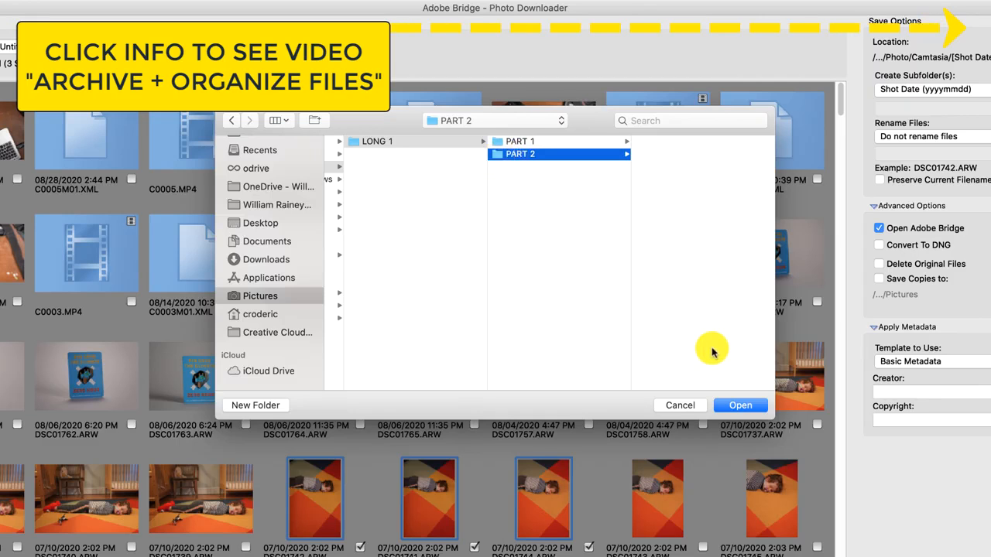
left_click(254, 405)
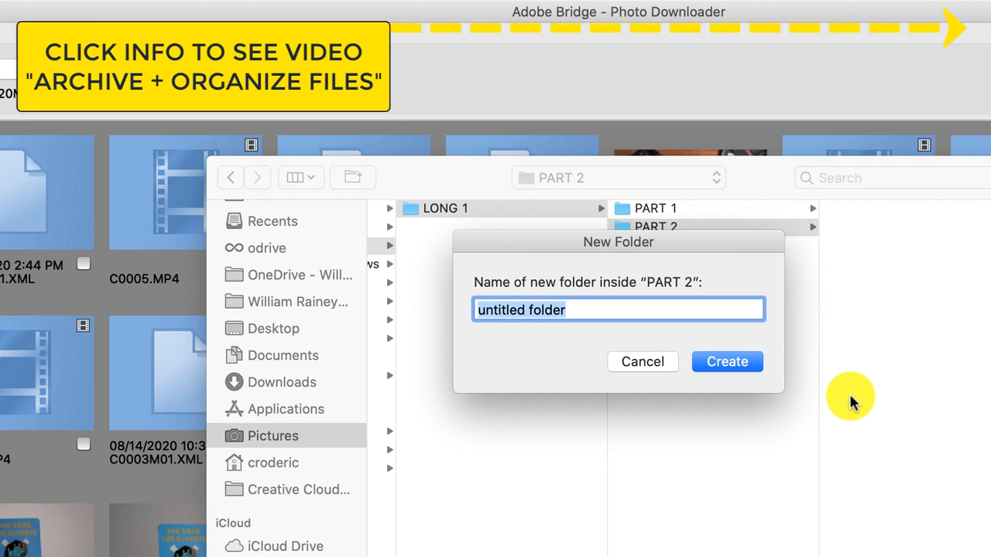
- Create the RAW and PSD subfolders inside PART 2
type("RAW")
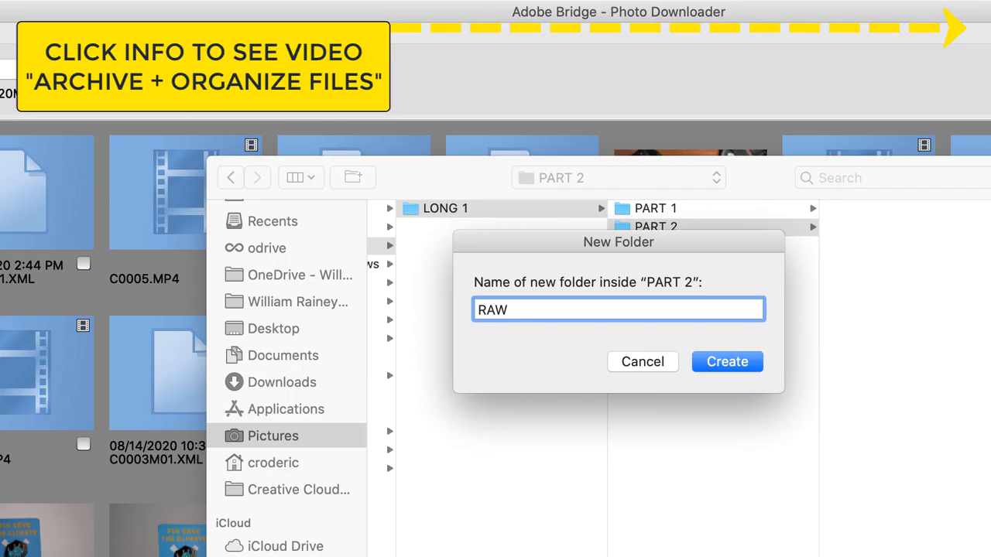
left_click(726, 362)
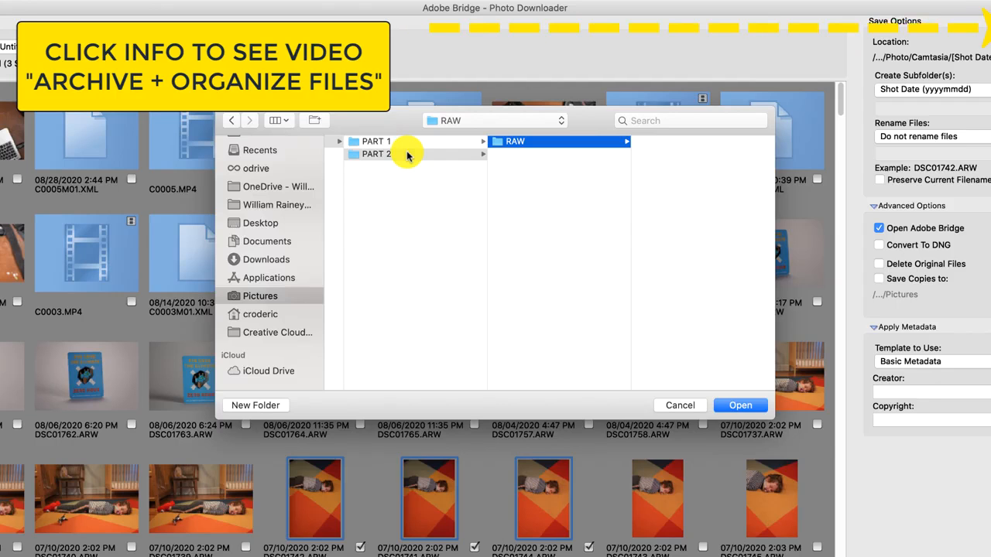
left_click(255, 405)
type("PSD")
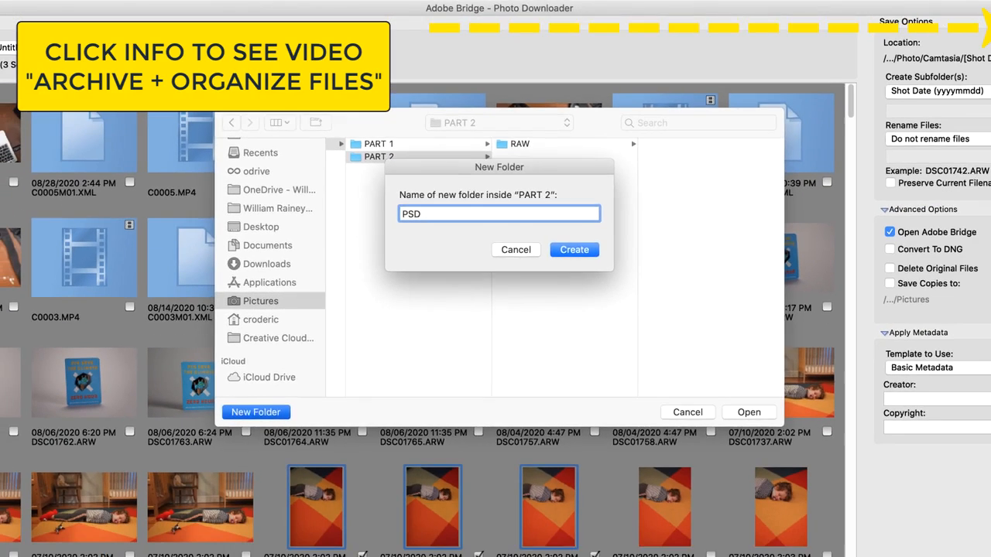
left_click(573, 250)
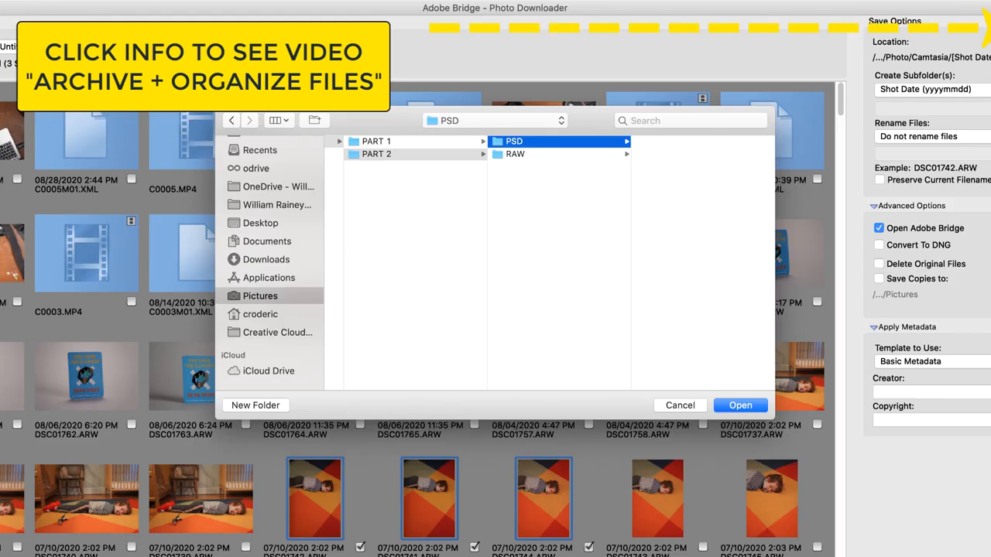
- Create a TIFF PRINT folder inside PART 2 beside PSD and RAW
left_click(255, 405)
type("TIFF PRINT")
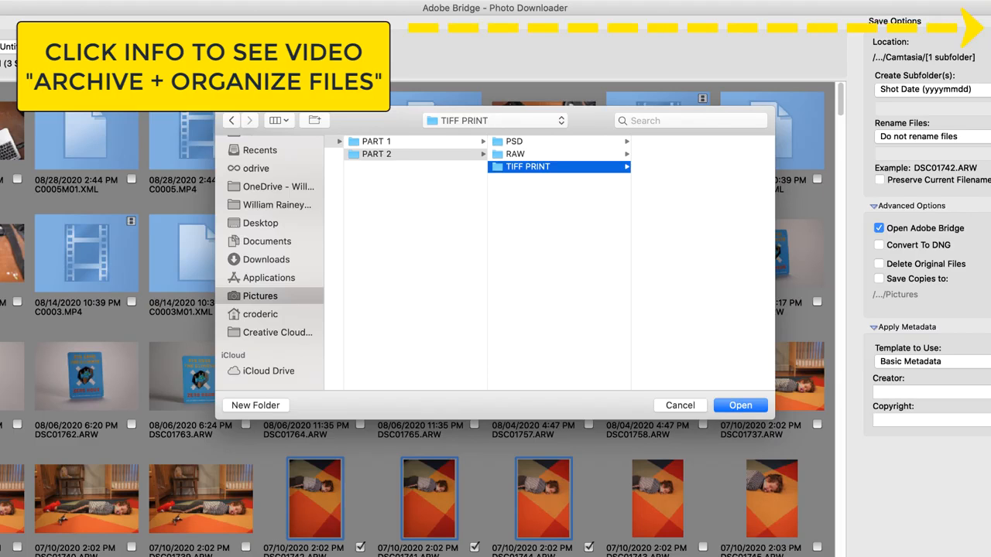
- Set PART 2's RAW folder as the download save location
left_click(444, 227)
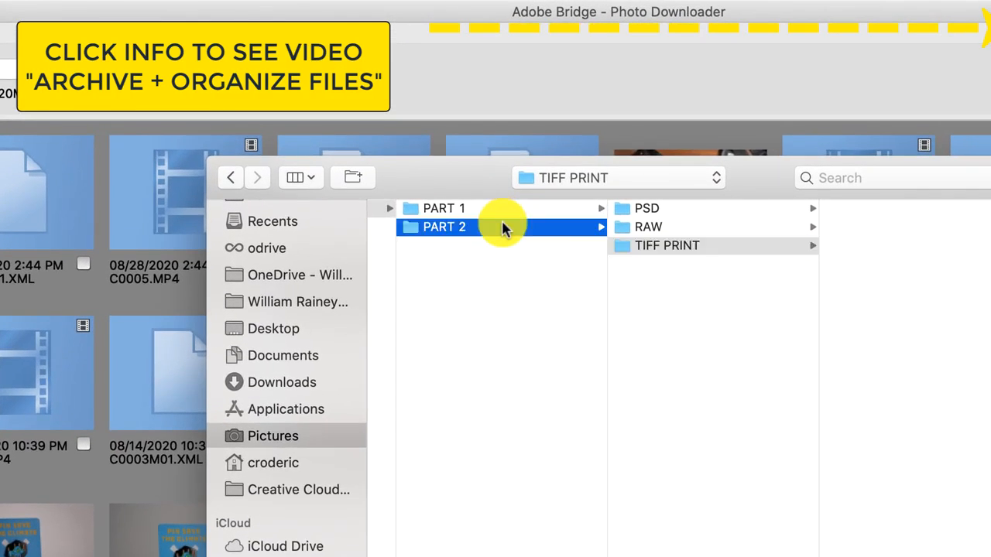
left_click(352, 177)
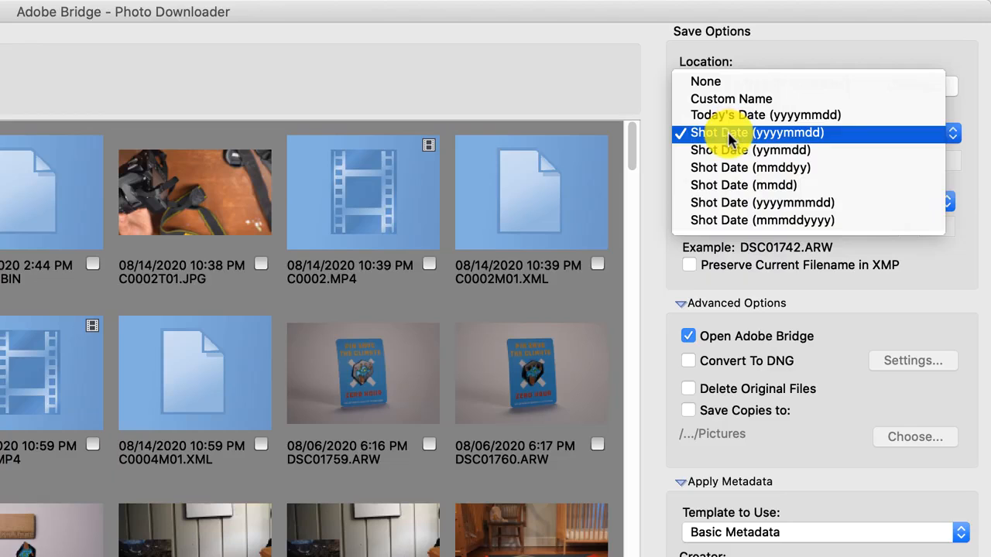
- Set the Photo Downloader location to PART 2/RAW with Shot Date subfolders
left_click(765, 133)
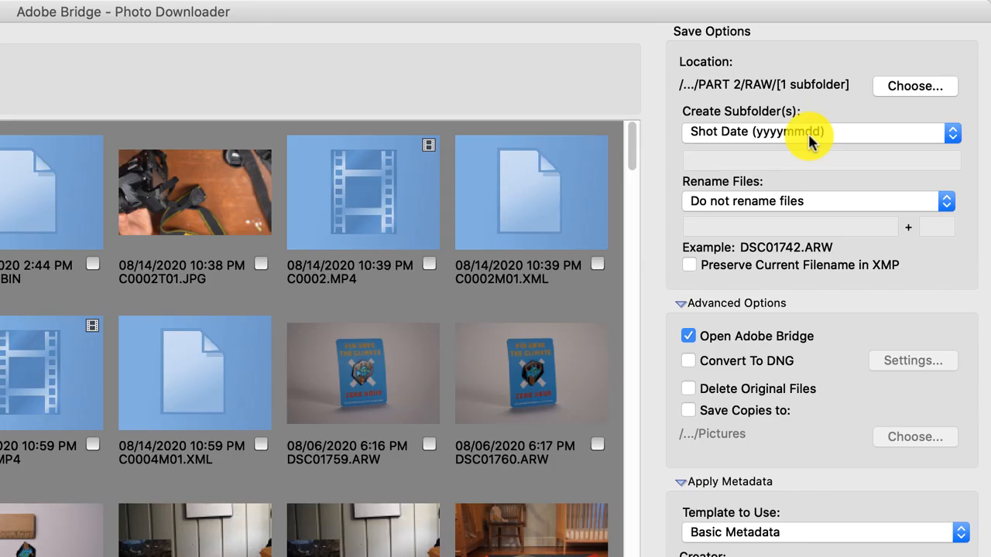
mouse_move(820, 139)
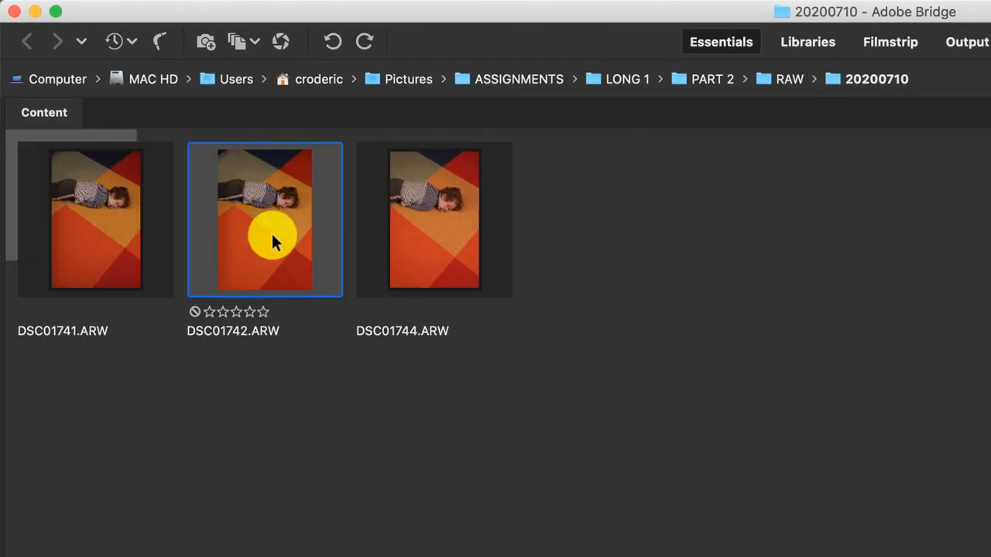
left_click(434, 219)
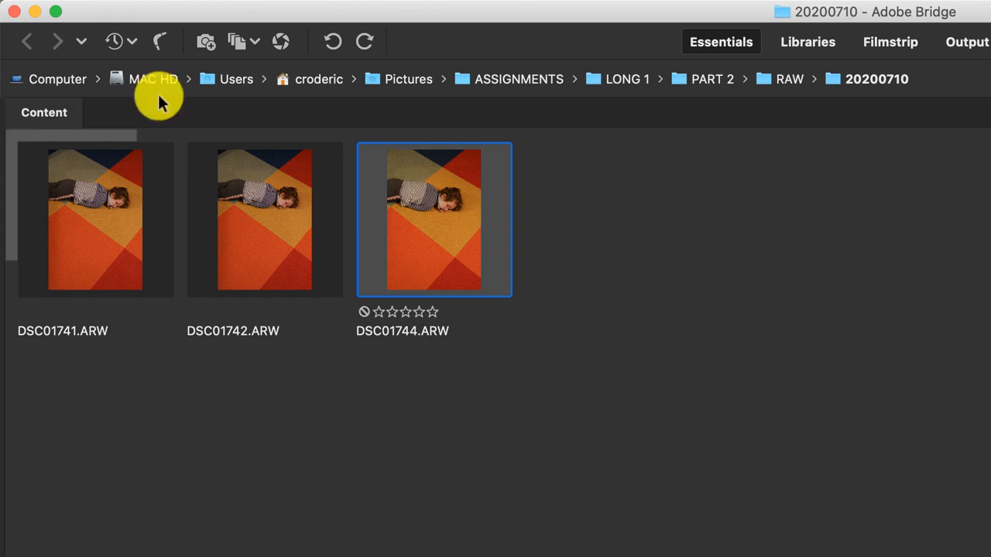
mouse_move(9, 123)
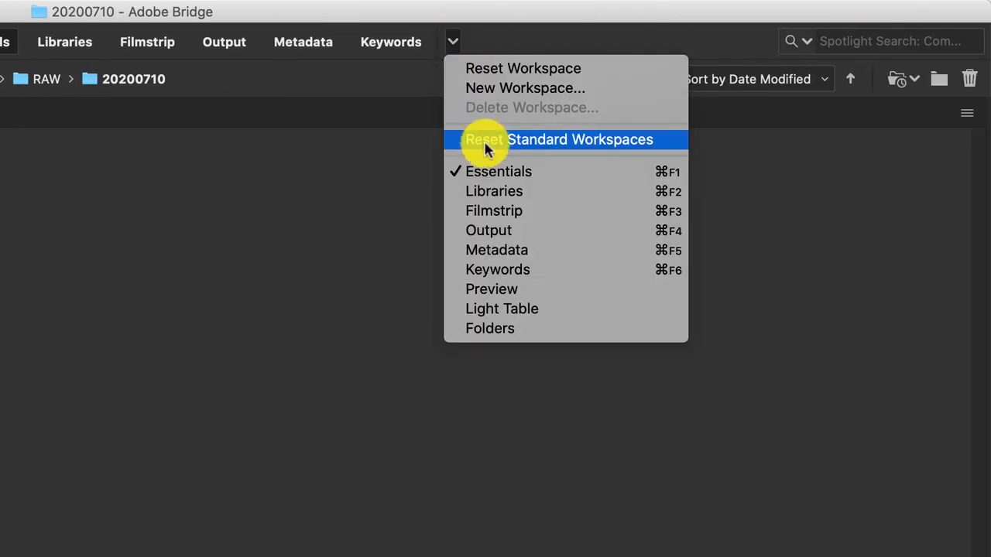
mouse_move(503, 50)
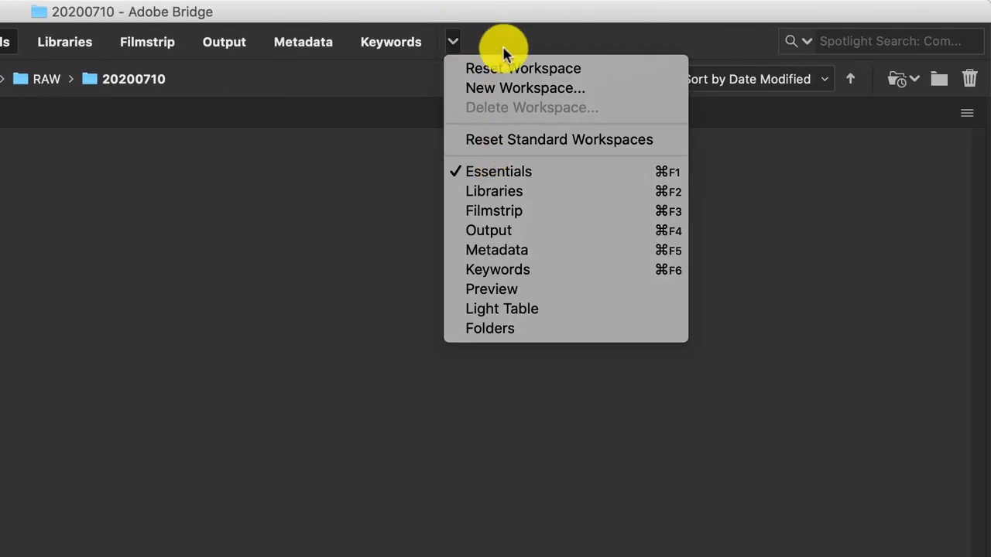
- Reset the standard workspaces and switch back to Essentials
left_click(492, 288)
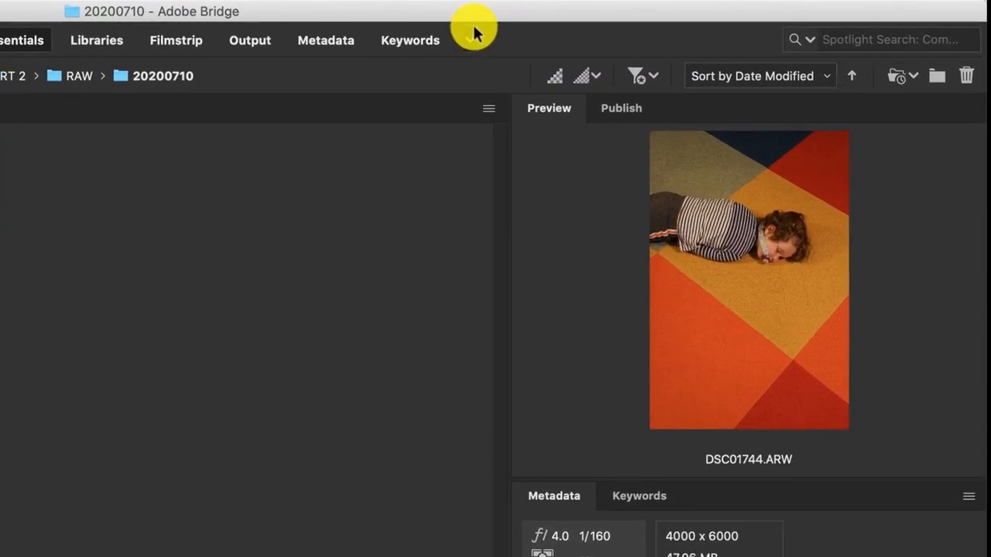
left_click(474, 32)
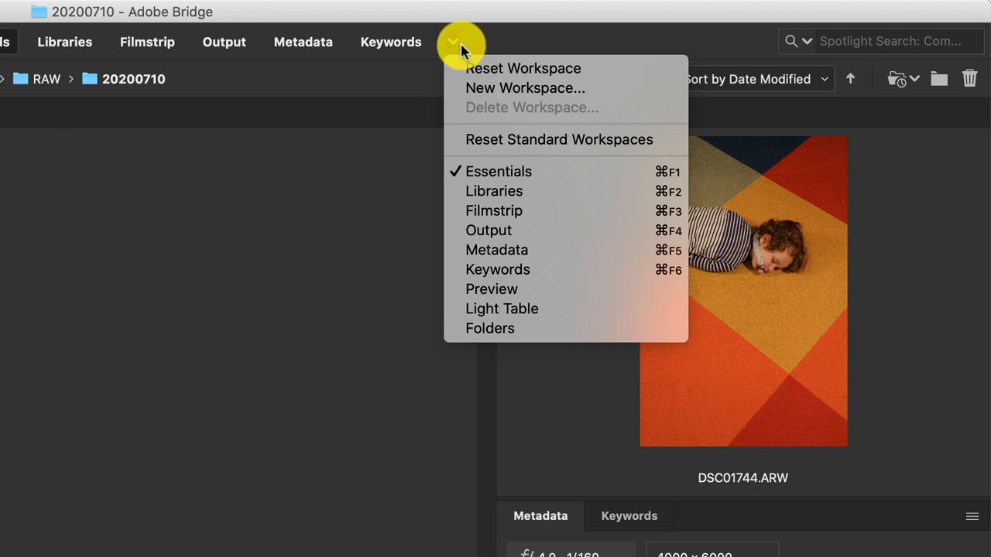
mouse_move(458, 52)
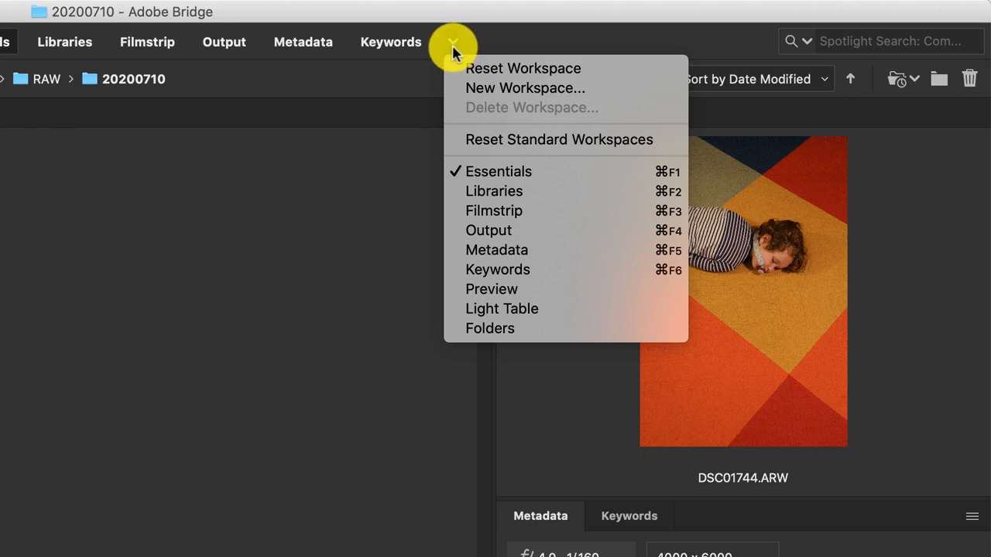
left_click(498, 171)
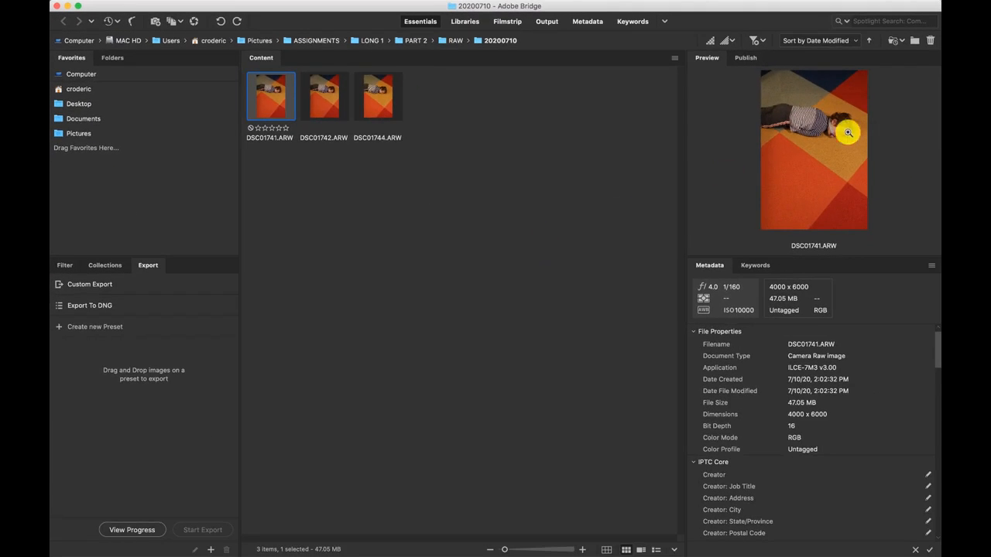
mouse_move(740, 265)
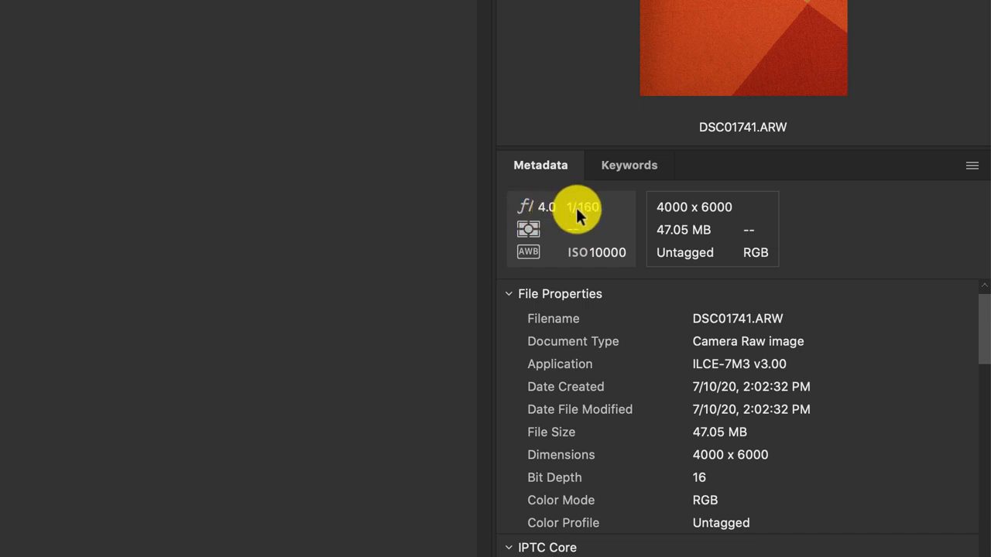
mouse_move(659, 296)
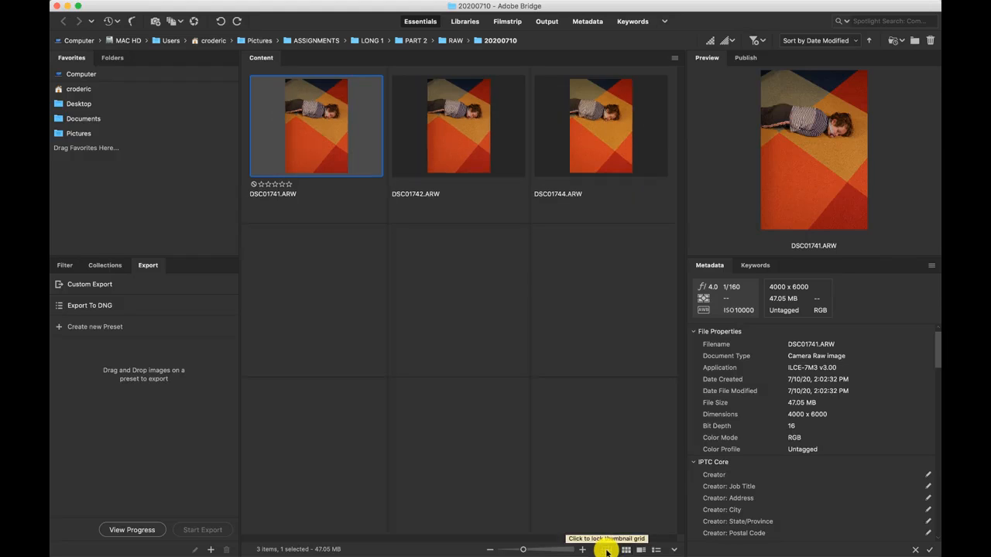
mouse_move(618, 365)
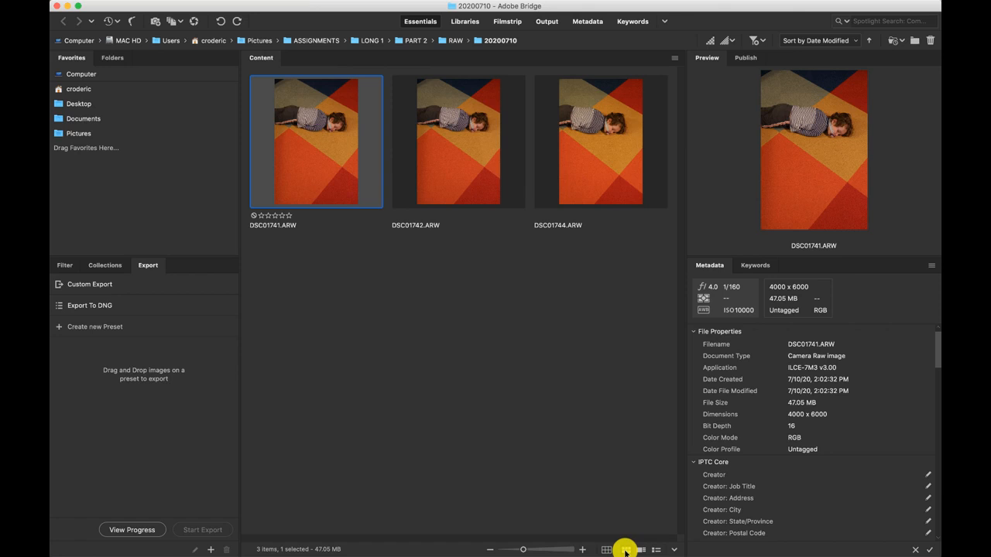
- Try the details view, then the list view, for the three RAW photos
left_click(640, 550)
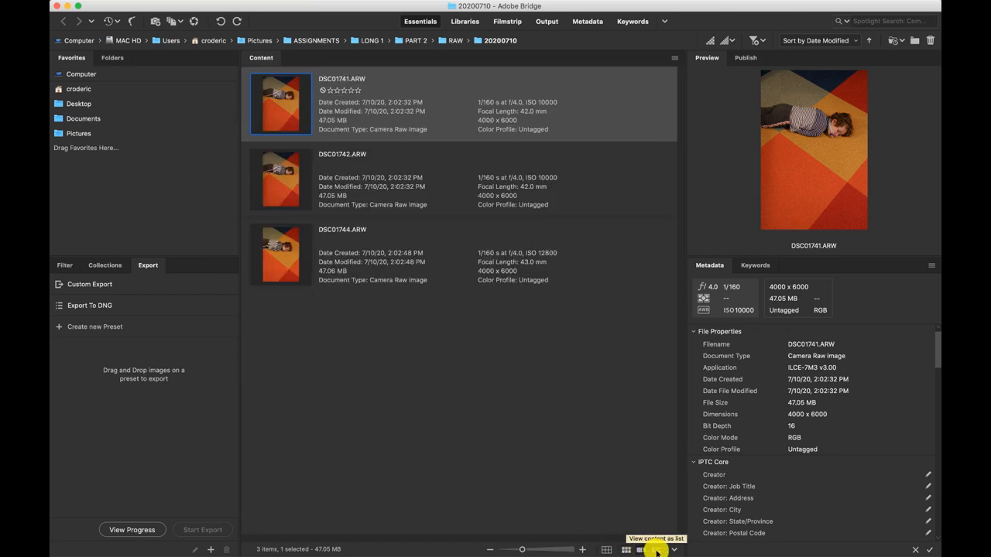
left_click(626, 550)
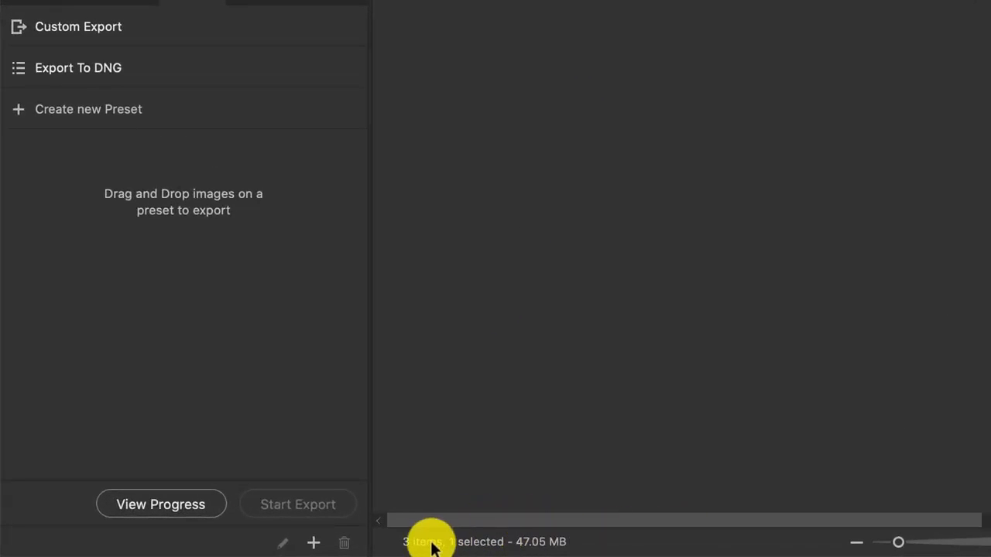
mouse_move(465, 530)
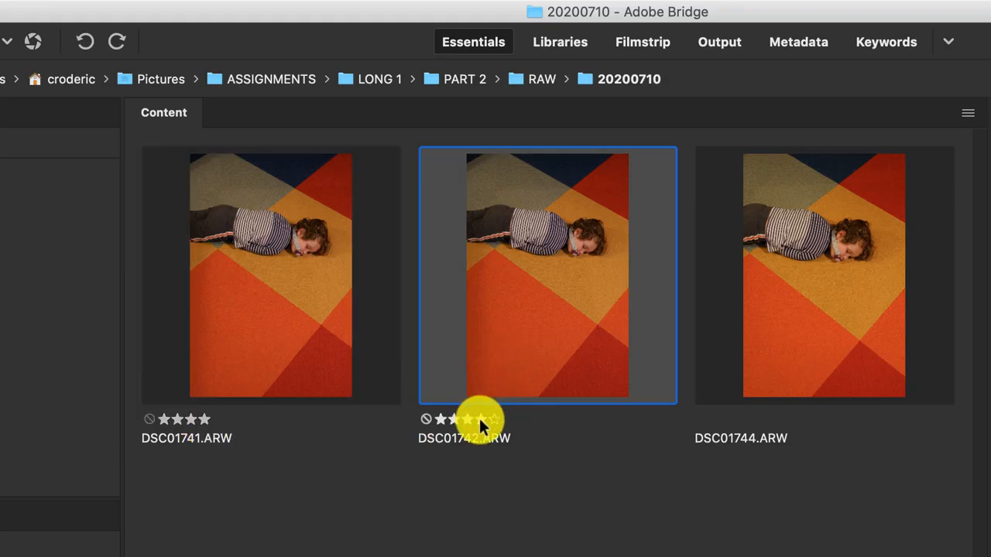
- Rate DSC01742 four stars, select DSC01744, then re-rate DSC01742 five stars
left_click(823, 275)
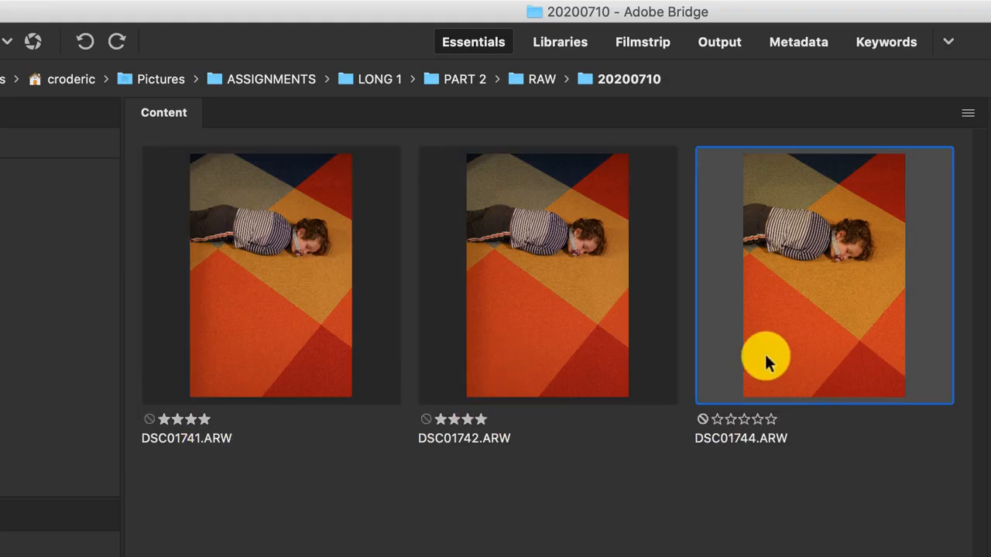
left_click(727, 419)
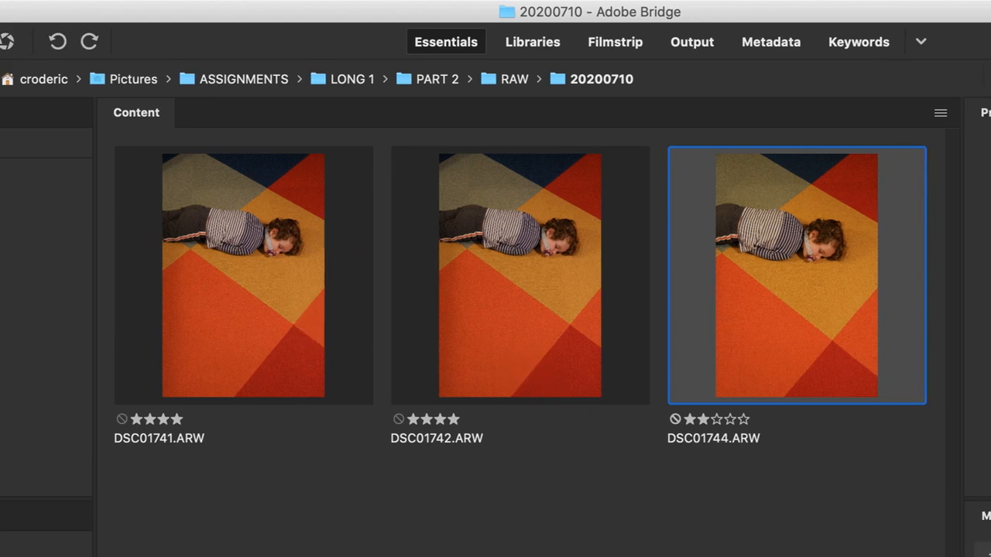
left_click(625, 79)
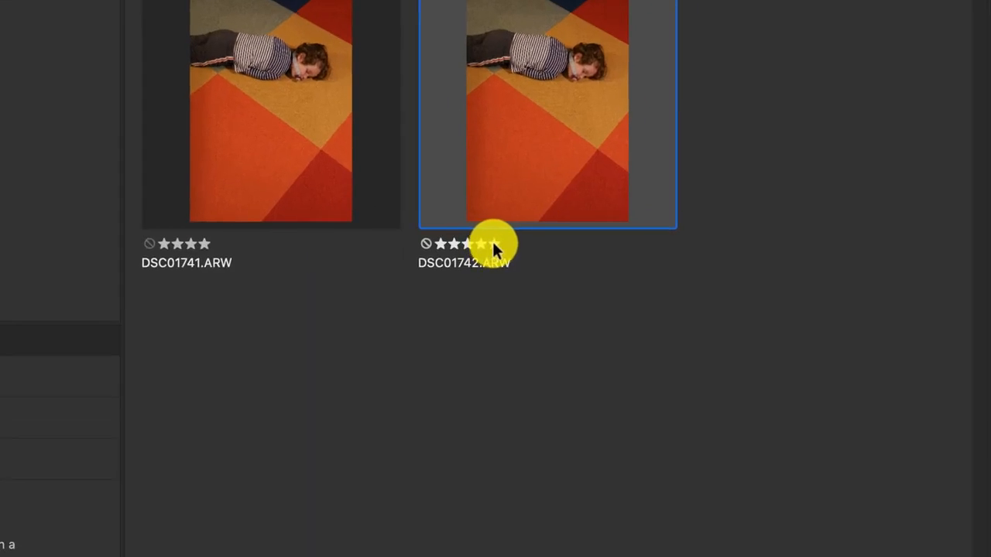
left_click(752, 79)
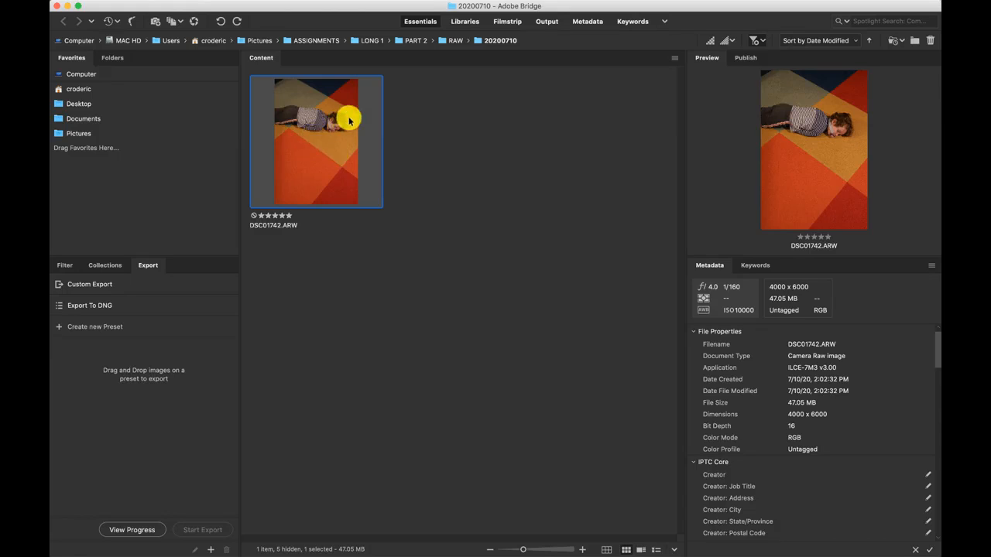
mouse_move(311, 167)
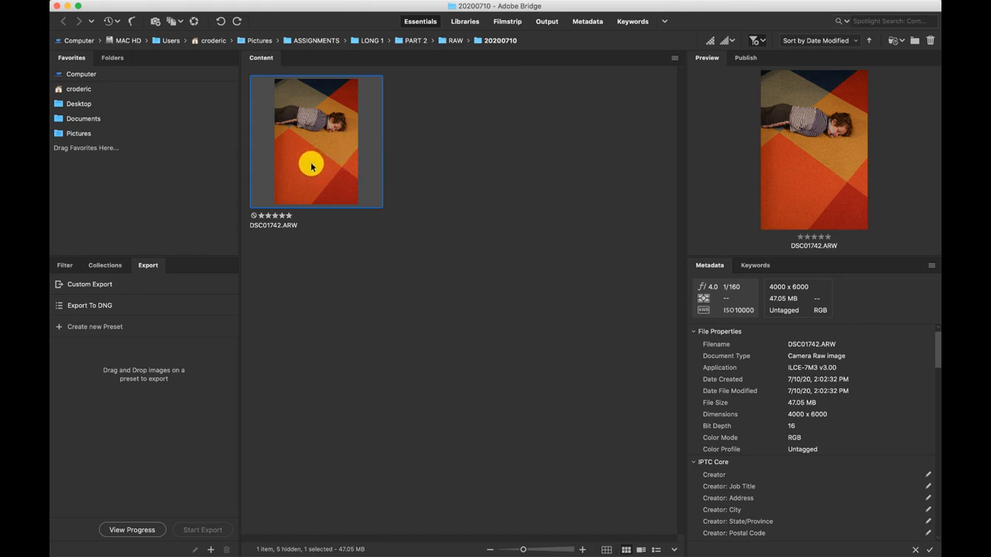
mouse_move(522, 249)
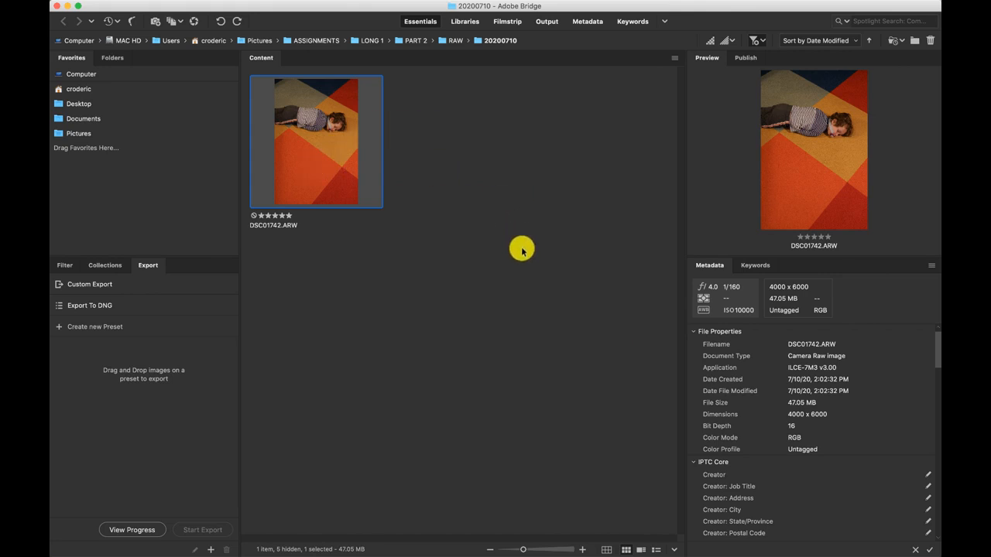